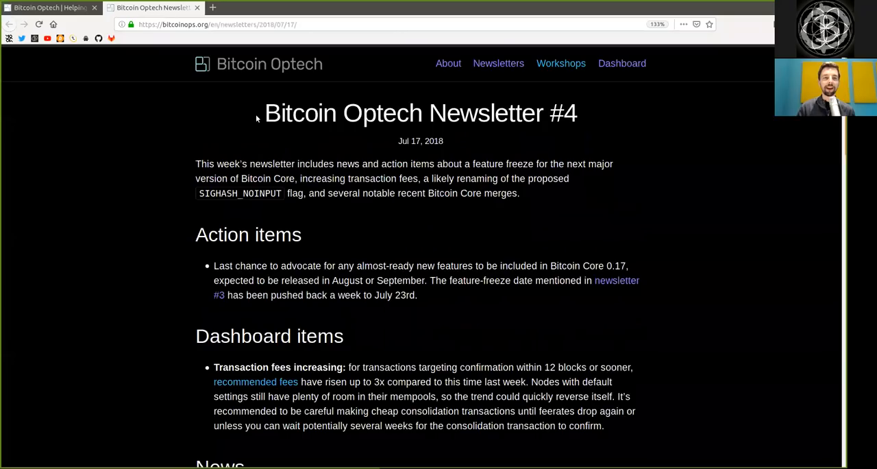
mouse_move(406, 152)
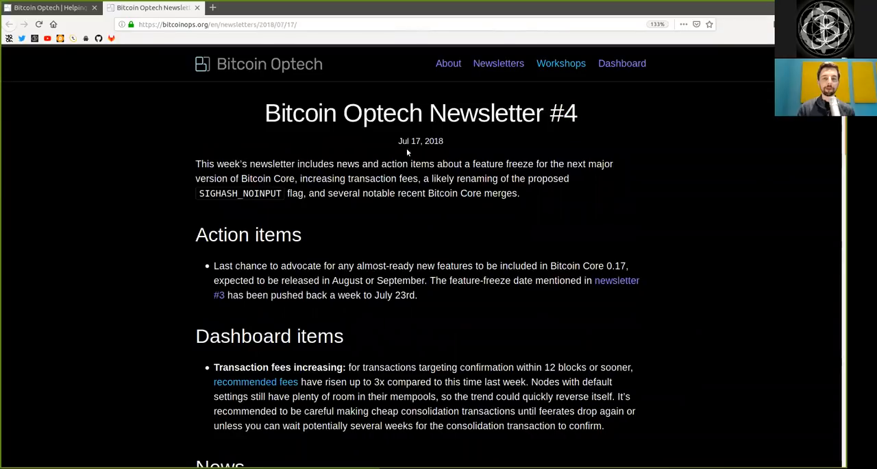
Read the newsletter intro aloud, highlighting 'news' and 'Bitcoin Core merges' as they are spoken
double_click(419, 141)
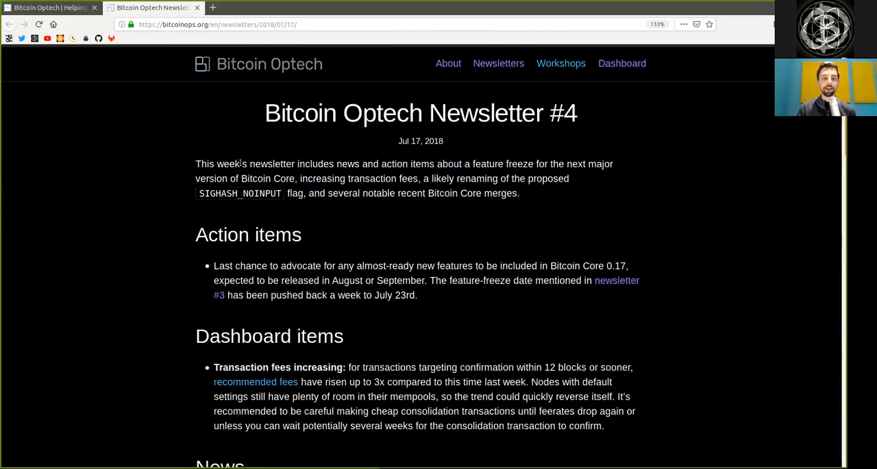
double_click(348, 163)
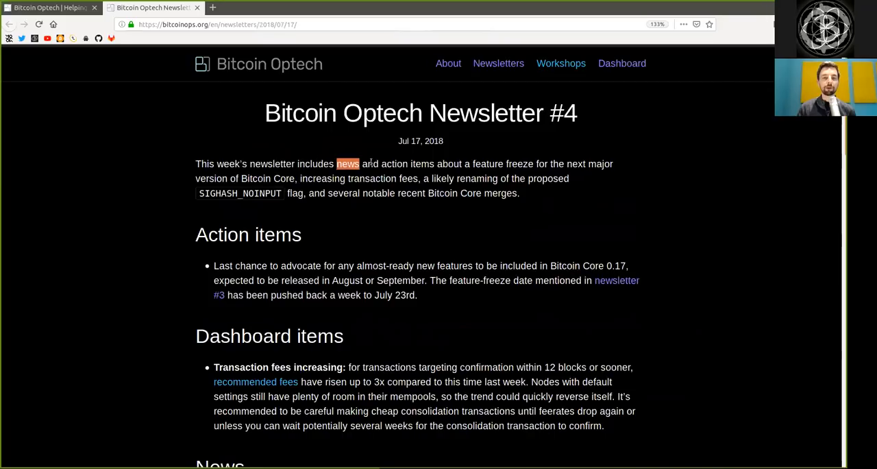
double_click(395, 164)
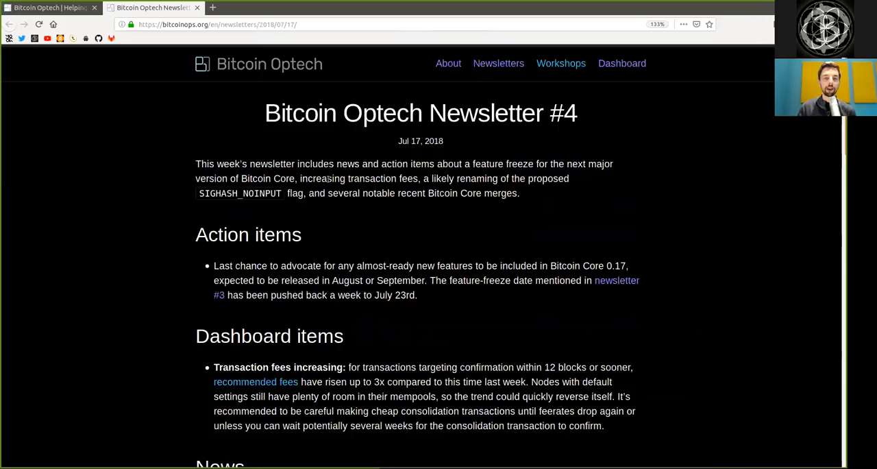
drag(299, 178, 418, 178)
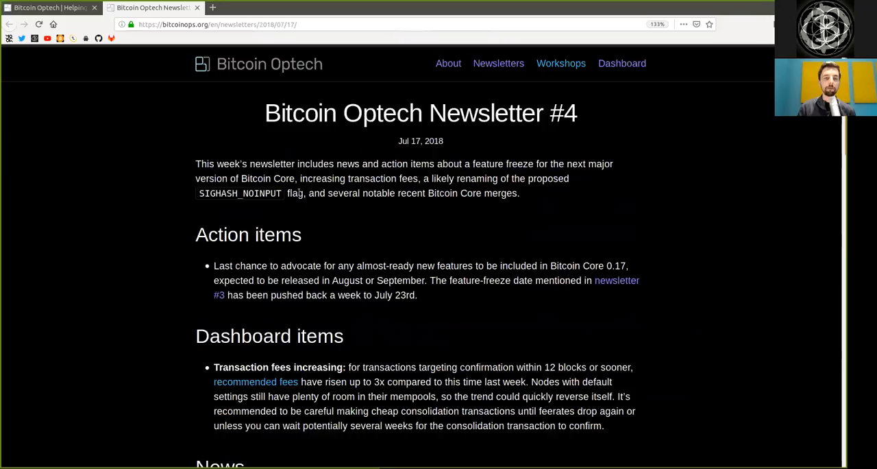
drag(327, 192, 395, 192)
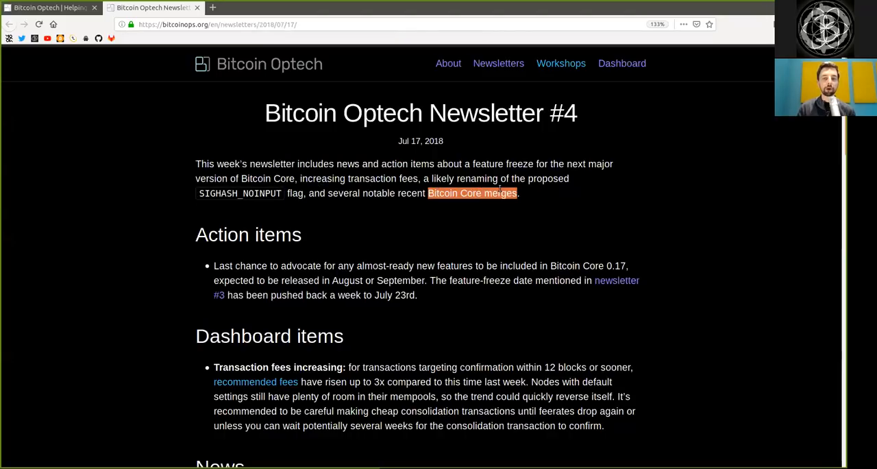
double_click(222, 234)
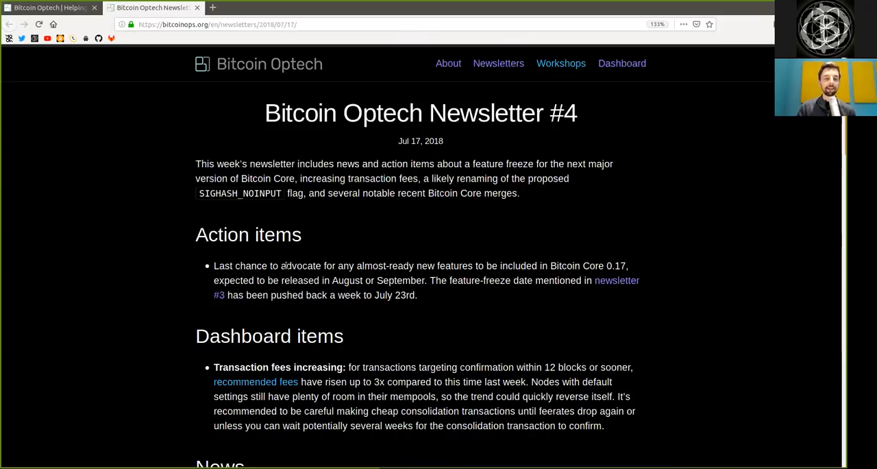
Read the first action item on transaction fees, marking 'Transaction' and the 12-block confirmation target
double_click(302, 266)
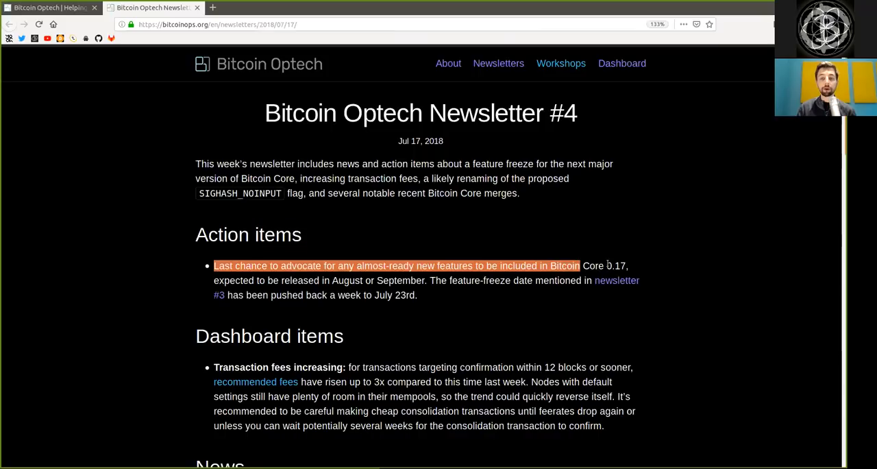
click(236, 281)
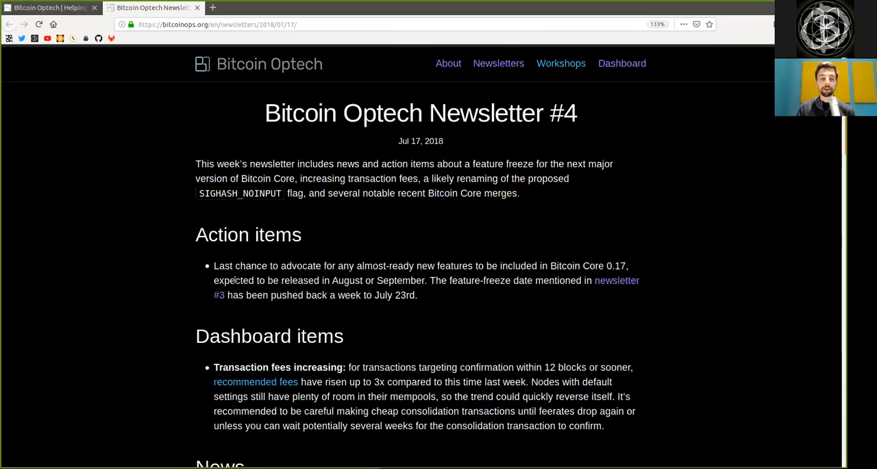
double_click(301, 279)
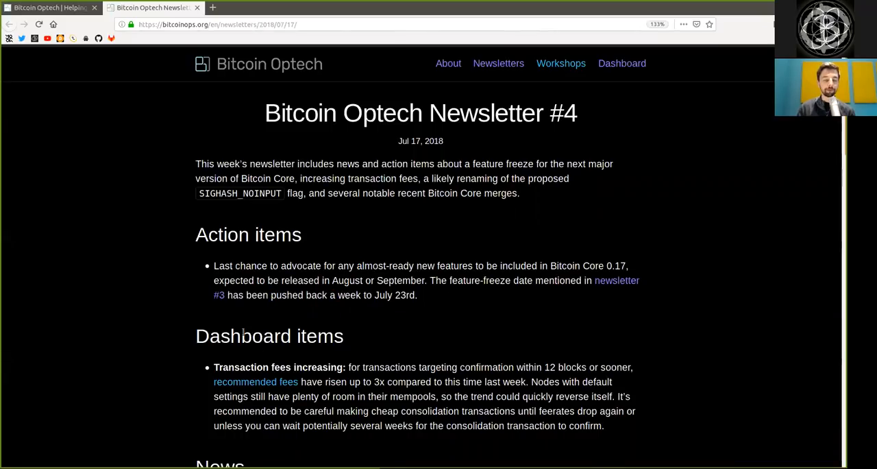
double_click(241, 367)
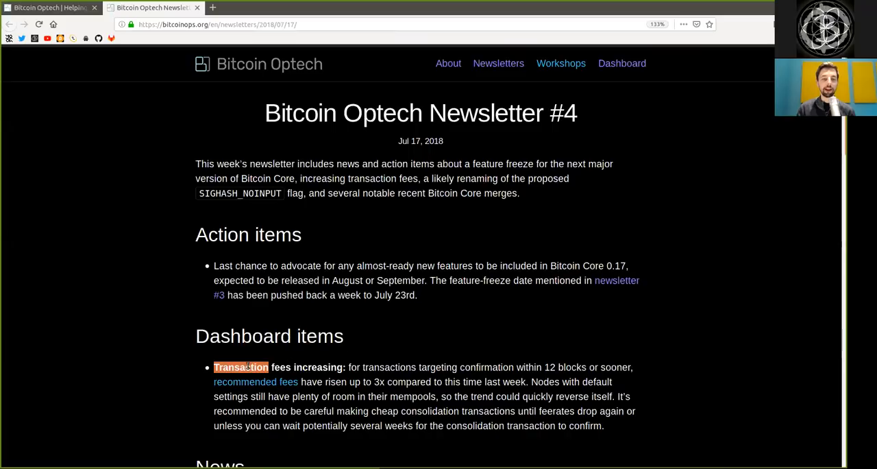
drag(246, 368, 342, 367)
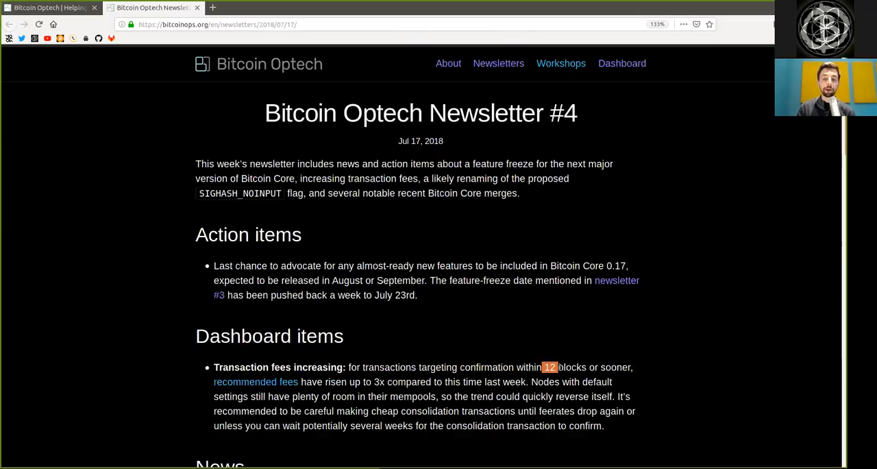
drag(543, 367, 630, 367)
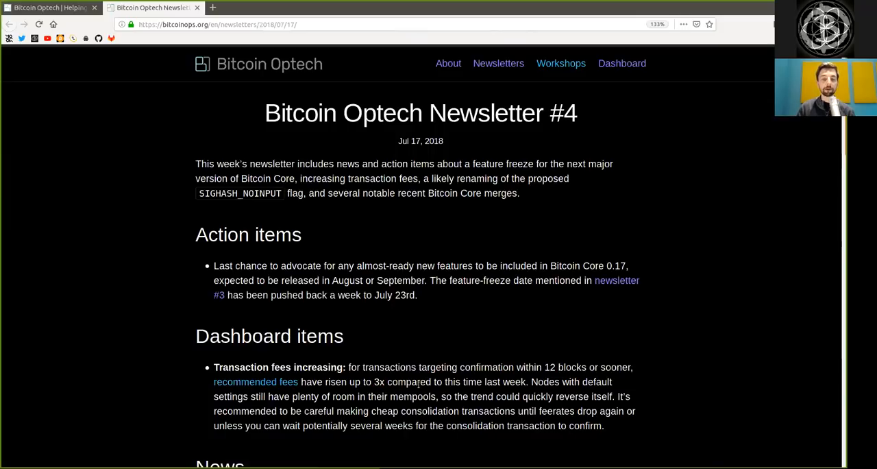
drag(447, 381, 527, 381)
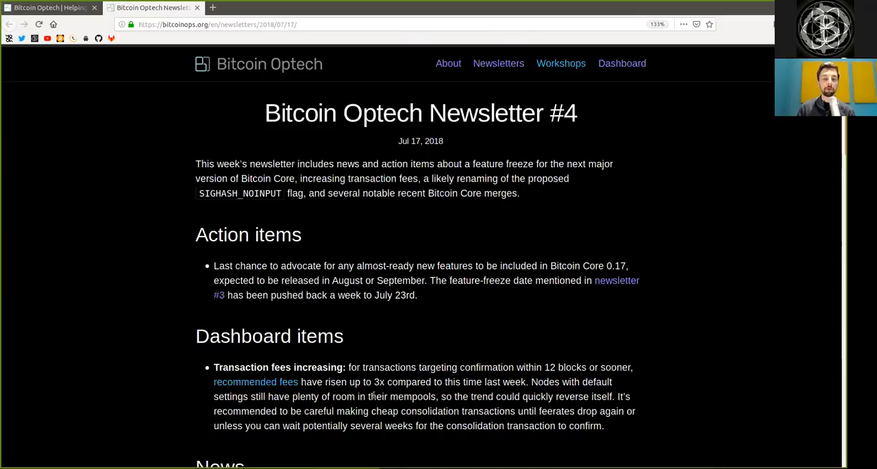
Finish the action items paragraph with word highlights and bring the News section into view
double_click(482, 396)
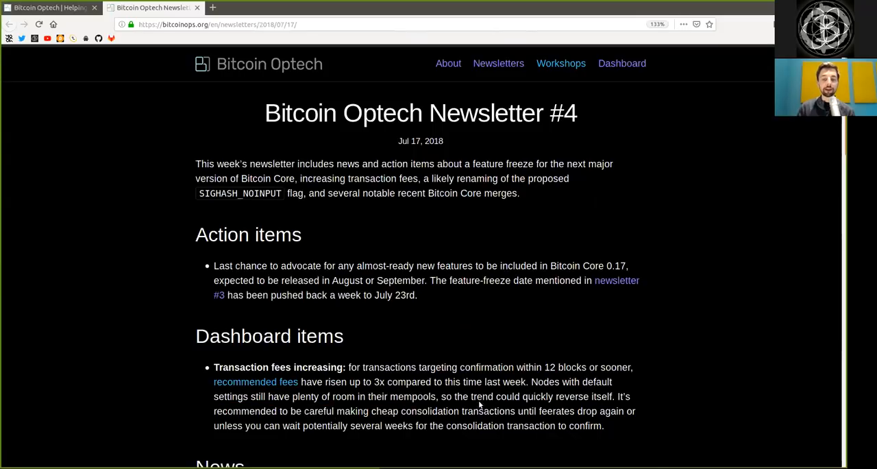
double_click(557, 411)
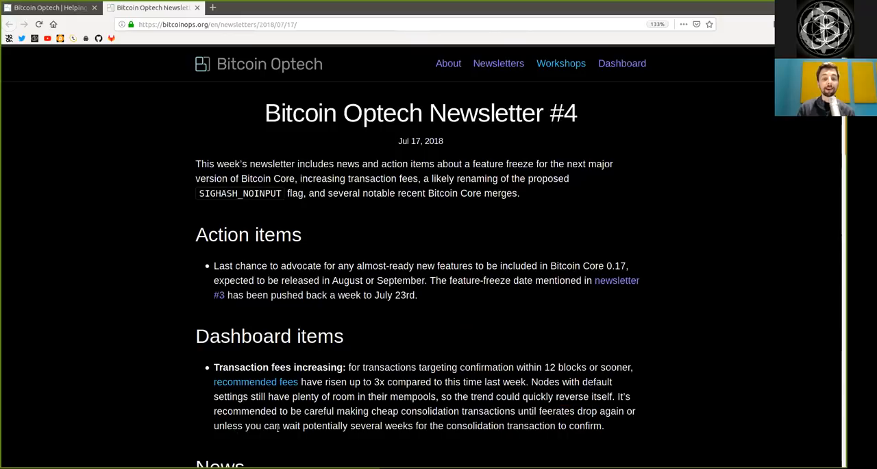
drag(303, 425, 381, 425)
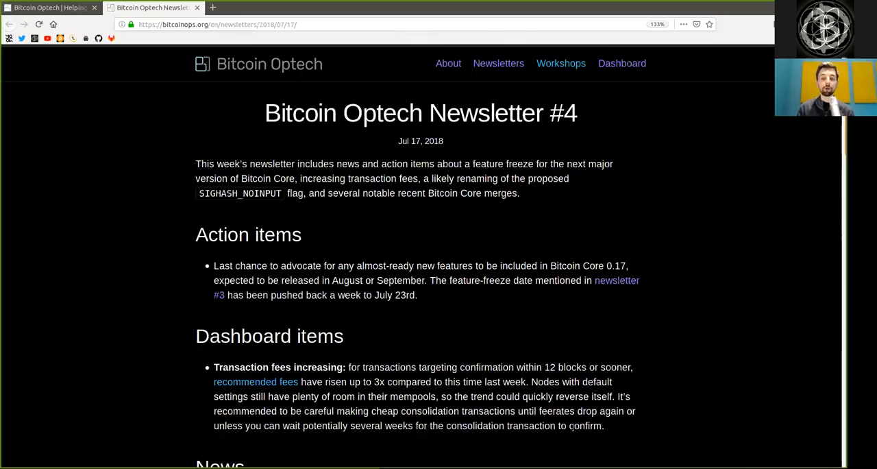
scroll(down, 3)
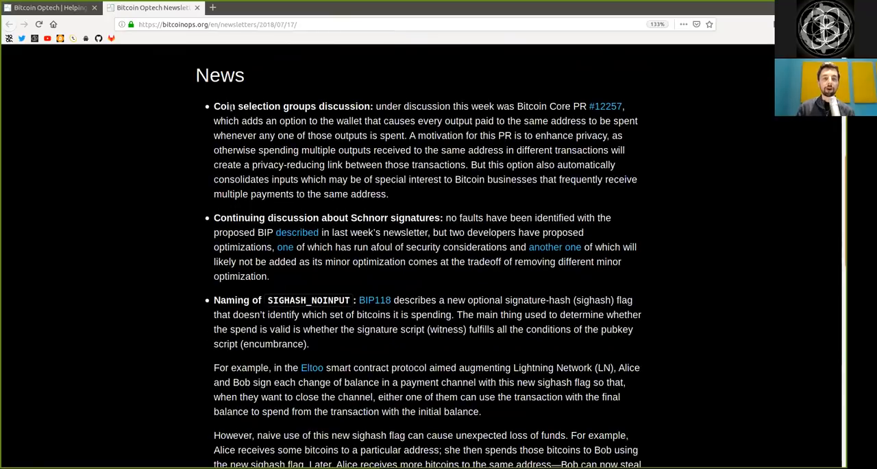
Read the Coin selection groups discussion heading and its opening sentences, highlighting phrases along the way
double_click(290, 107)
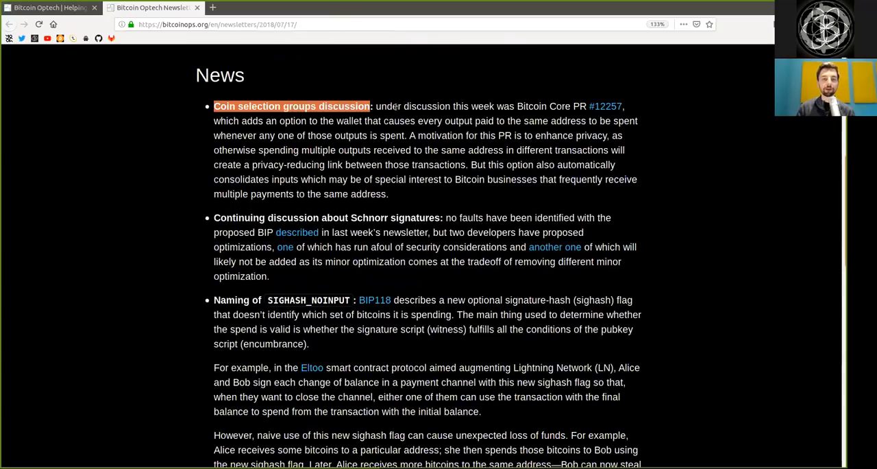
double_click(424, 105)
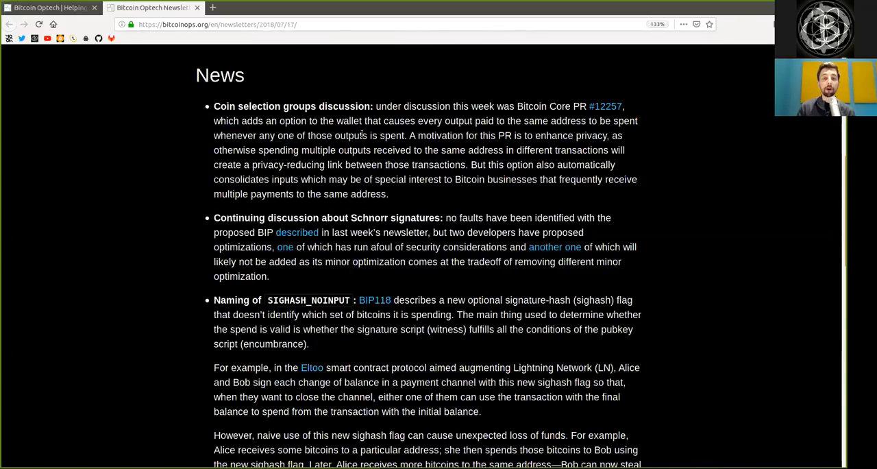
double_click(440, 136)
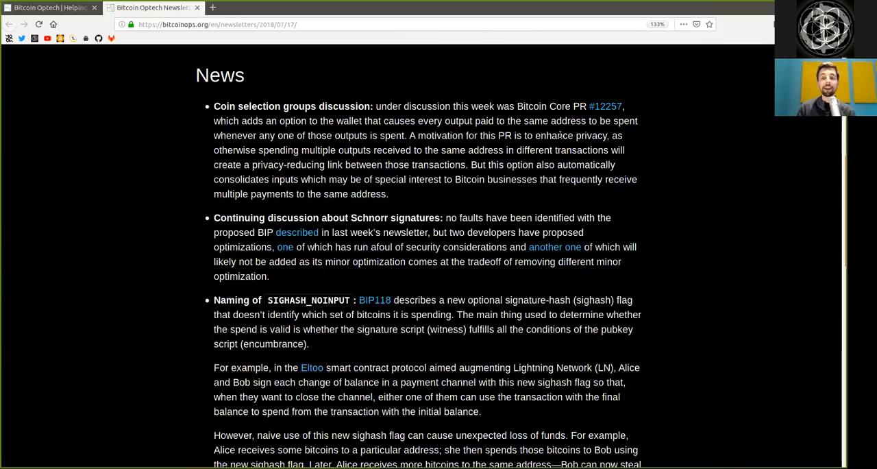
mouse_move(246, 157)
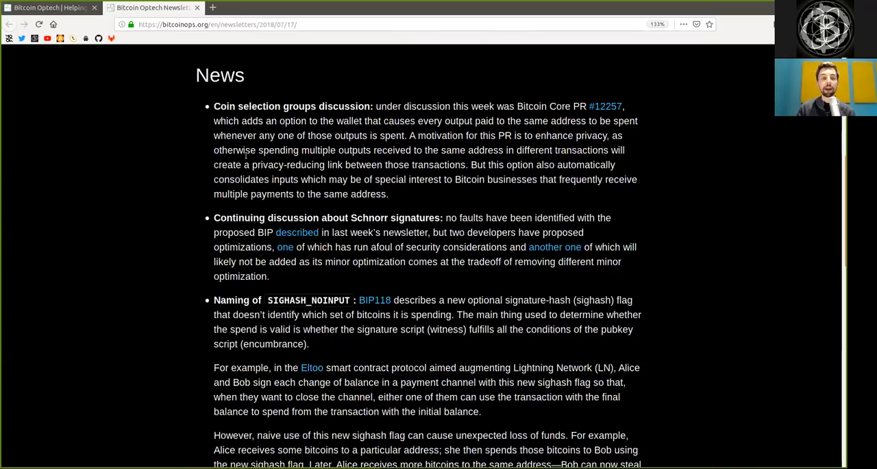
drag(214, 151, 370, 150)
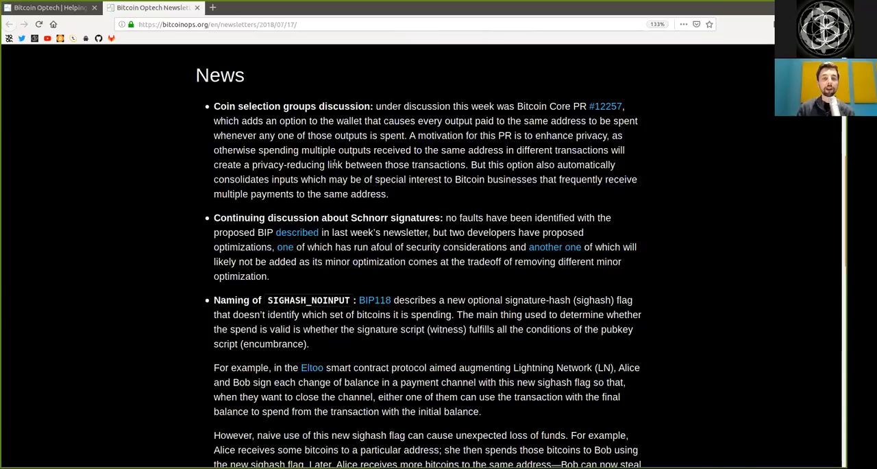
drag(345, 165, 464, 164)
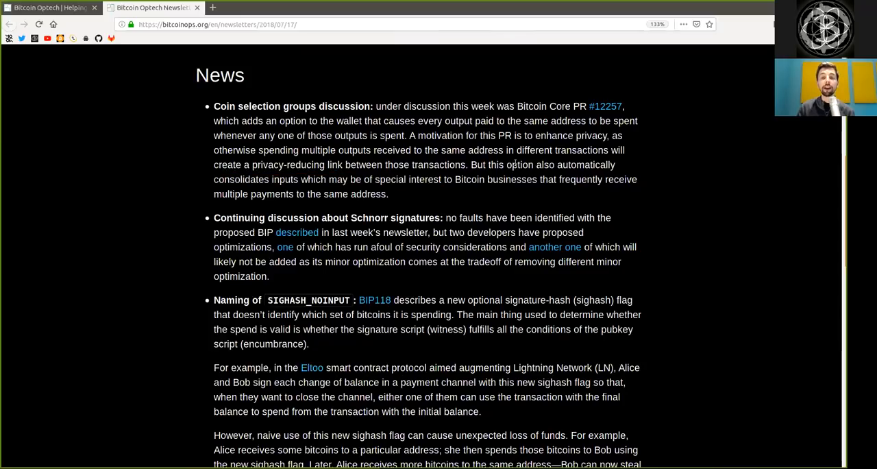
double_click(585, 164)
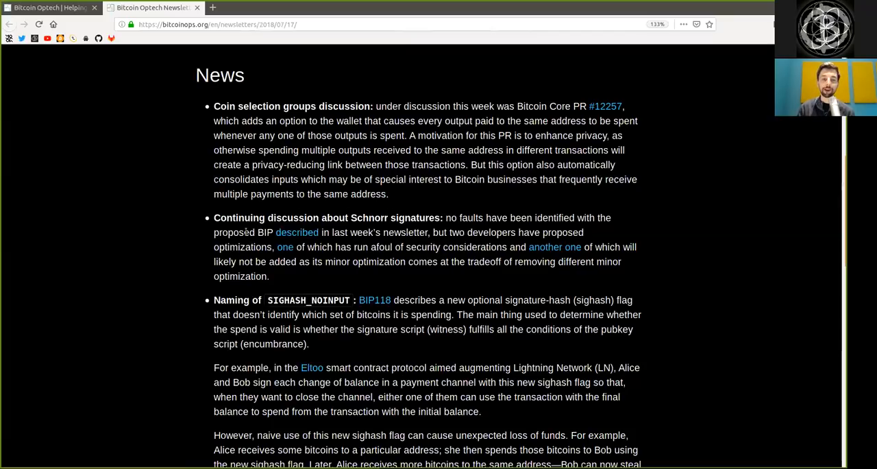
Read on through the Schnorr signature item, ending with the word 'optimization' highlighted
double_click(293, 216)
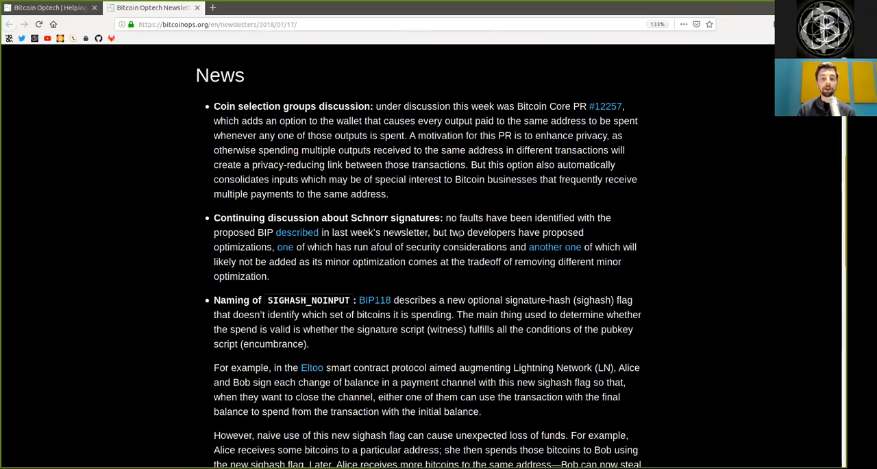
double_click(562, 233)
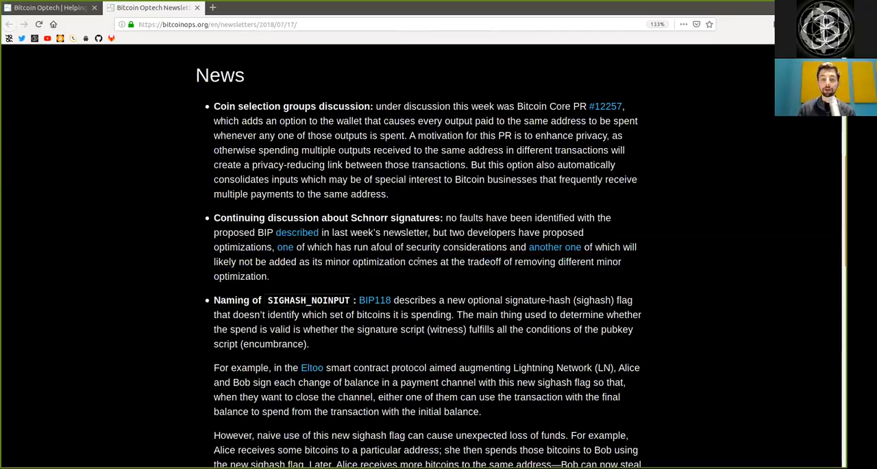
double_click(535, 260)
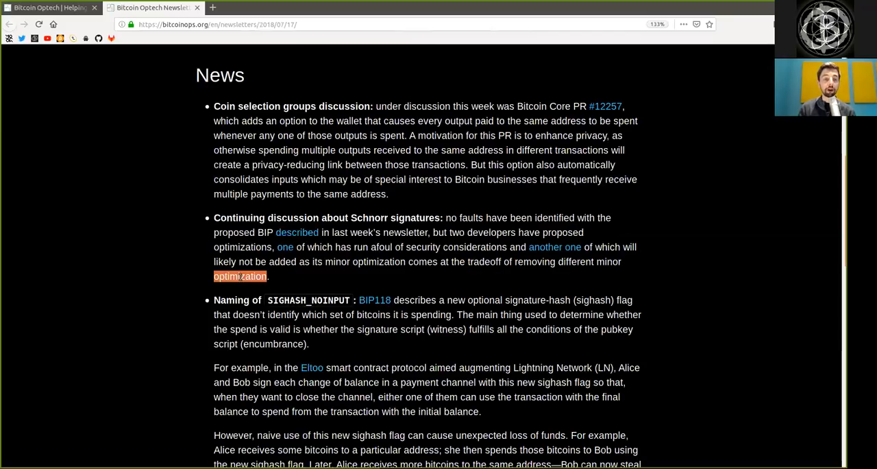
Bring the SIGHASH_NOINPUT item into view and read its opening, emphasizing 'whether' and 'Eltoo'
scroll(down, 3)
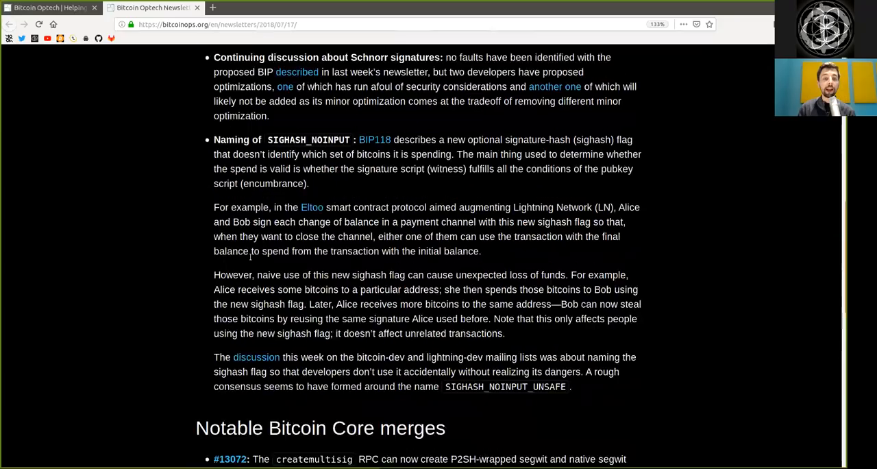
scroll(down, 3)
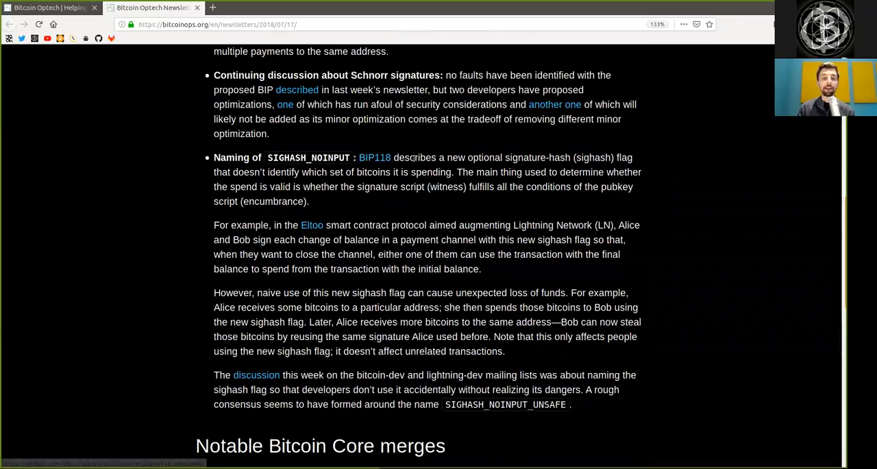
double_click(414, 157)
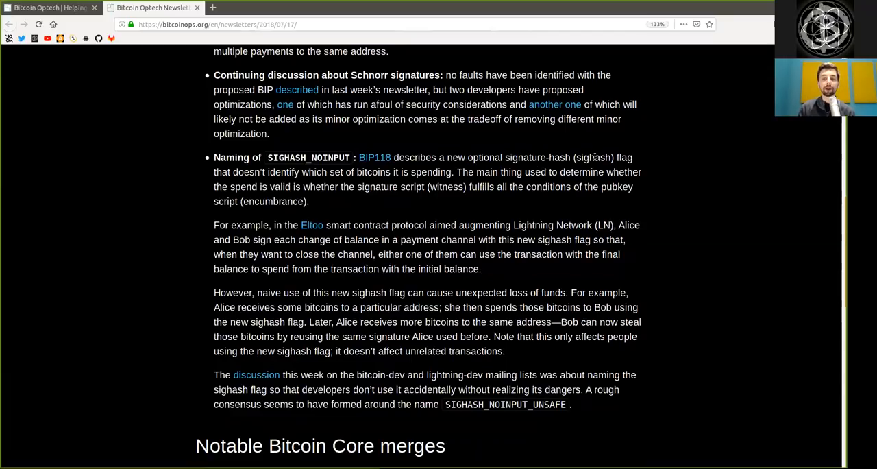
double_click(525, 157)
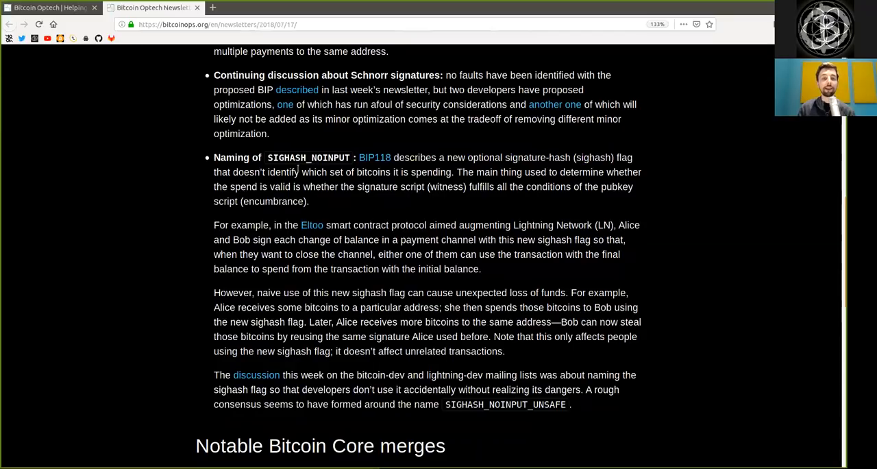
drag(267, 172, 326, 173)
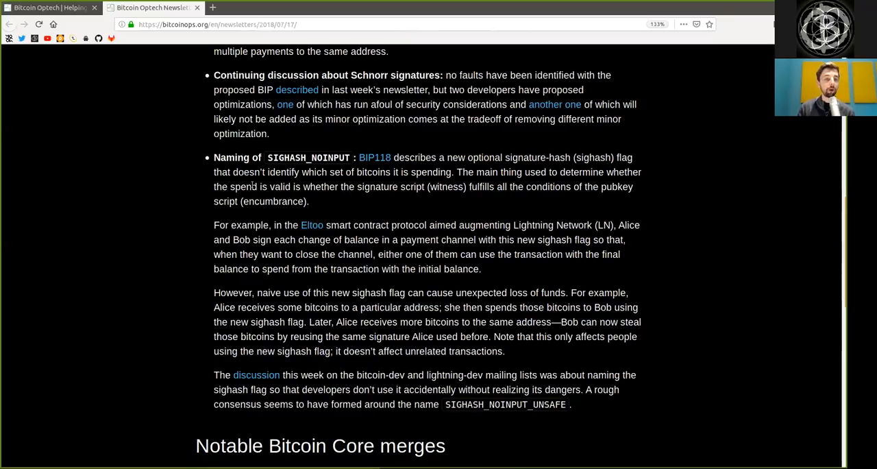
double_click(321, 186)
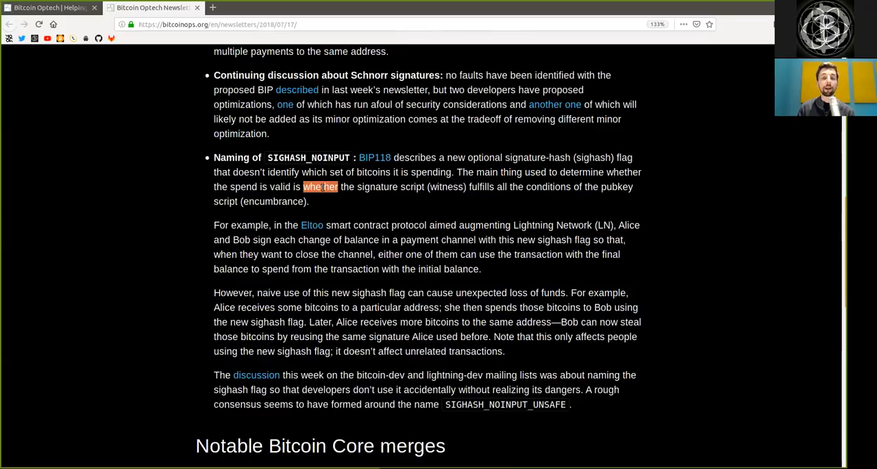
double_click(391, 186)
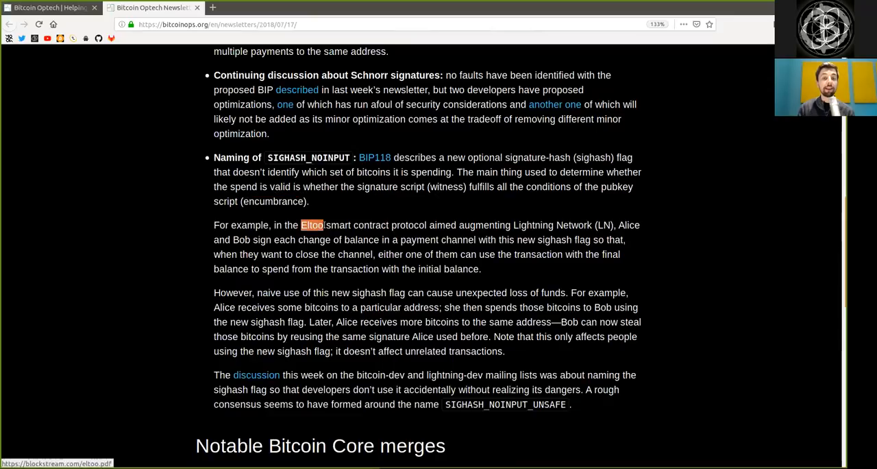
Read the Alice channel example, marking 'augmenting', 'Alice', 'each', 'channel', 'new' and 'either one of'
double_click(370, 225)
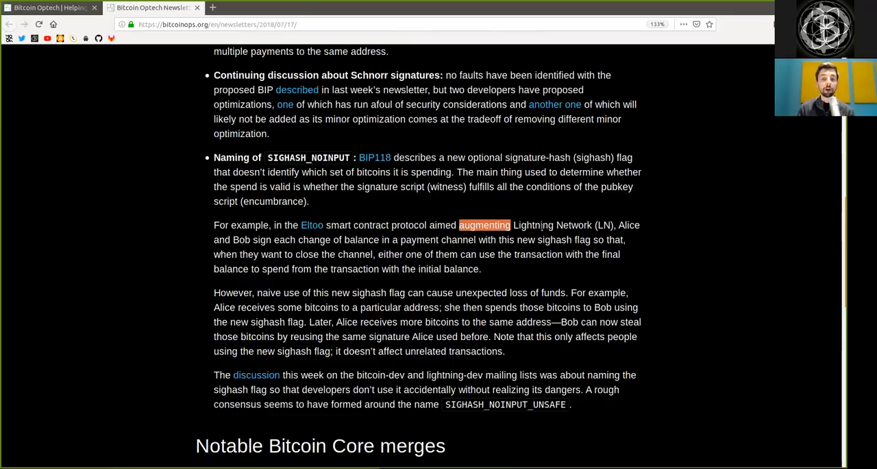
double_click(627, 225)
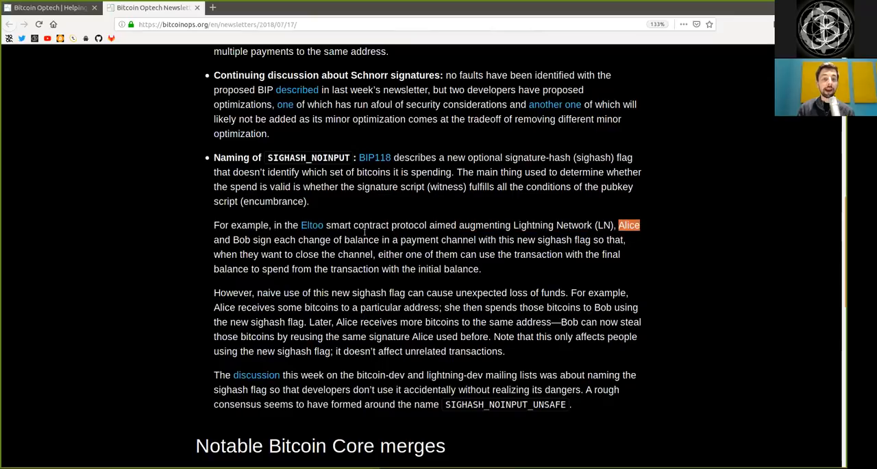
double_click(284, 238)
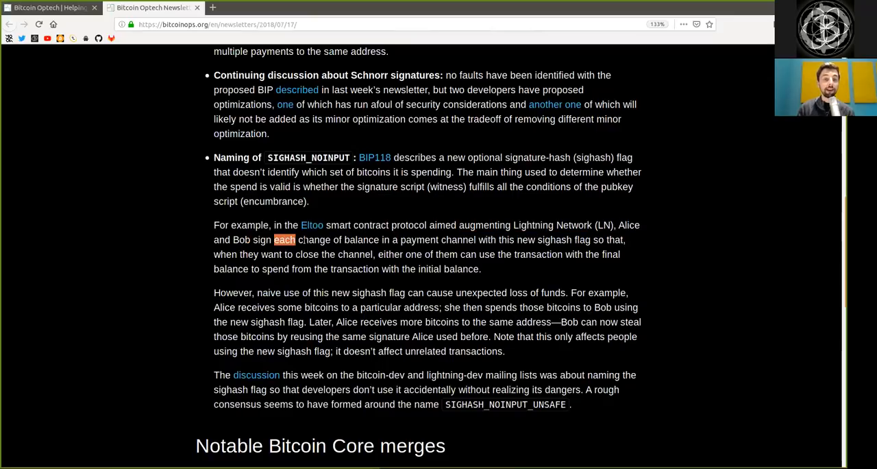
double_click(353, 253)
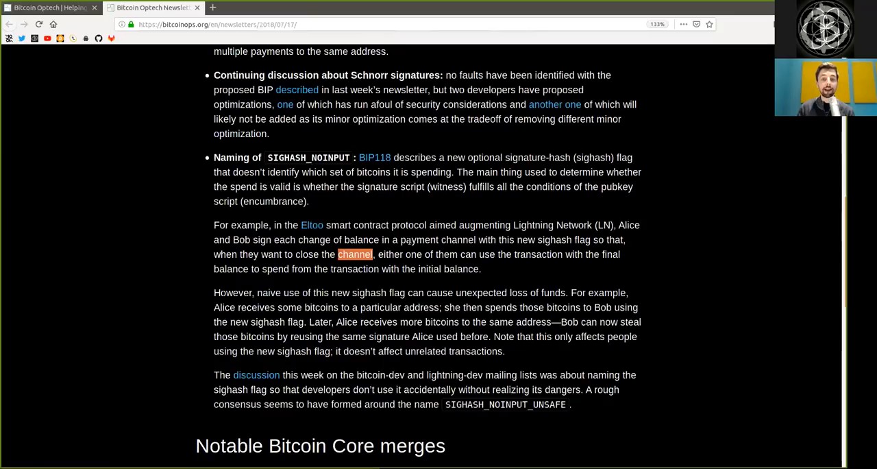
double_click(526, 238)
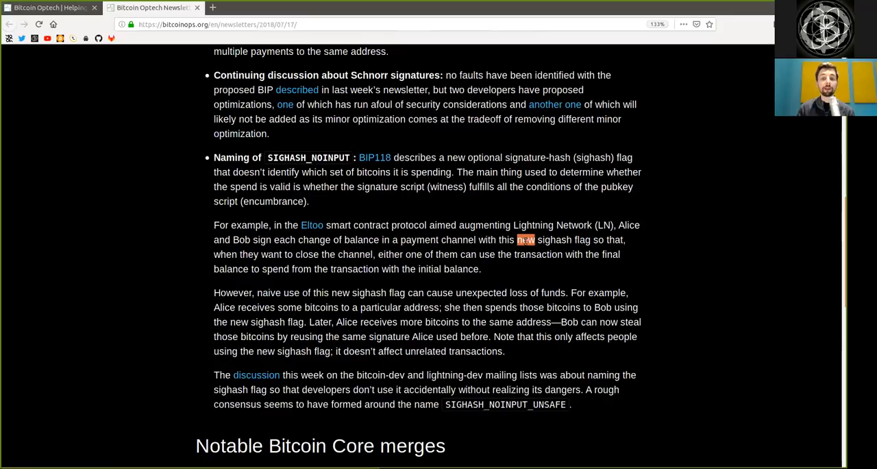
drag(518, 239, 589, 238)
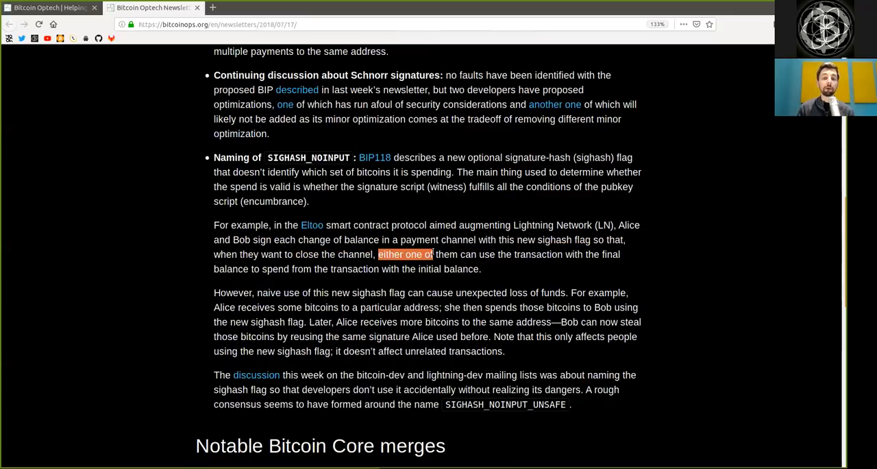
double_click(538, 255)
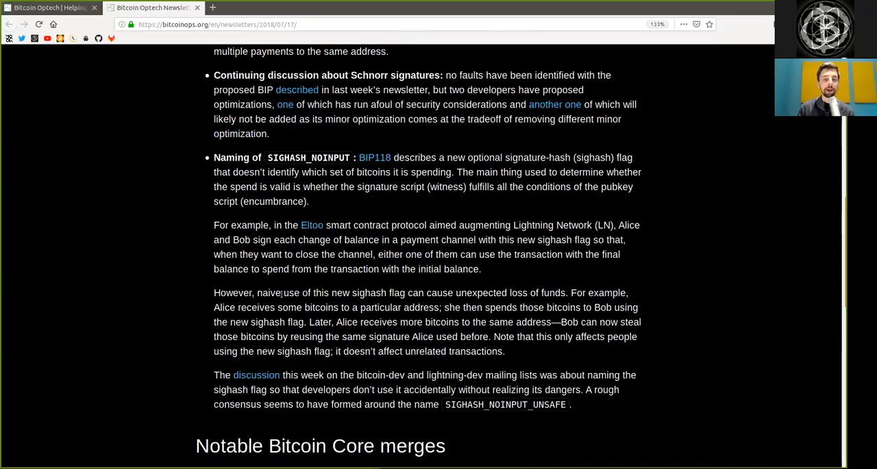
Read the warning paragraph, emphasizing 'loss of funds', 'new sighash flag' and Bob's side of the example
double_click(269, 294)
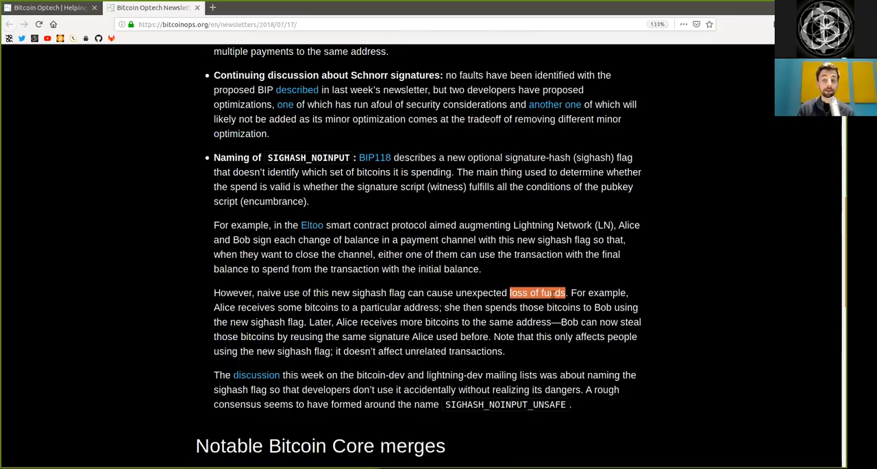
double_click(255, 307)
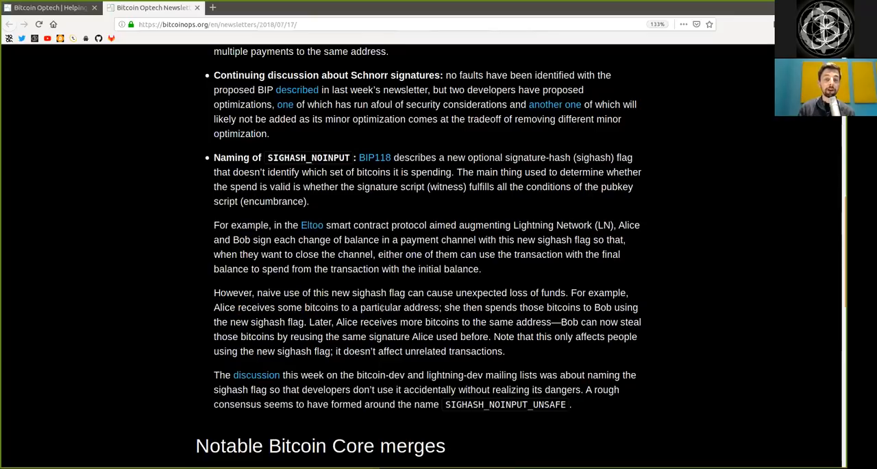
double_click(421, 306)
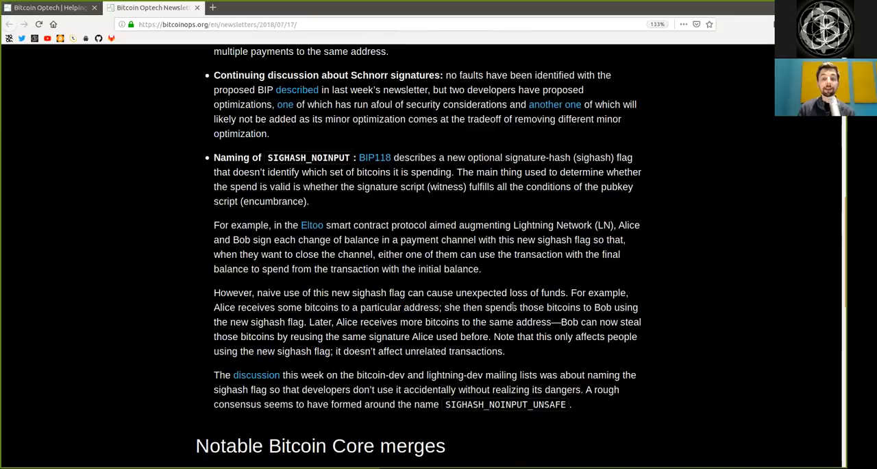
double_click(500, 307)
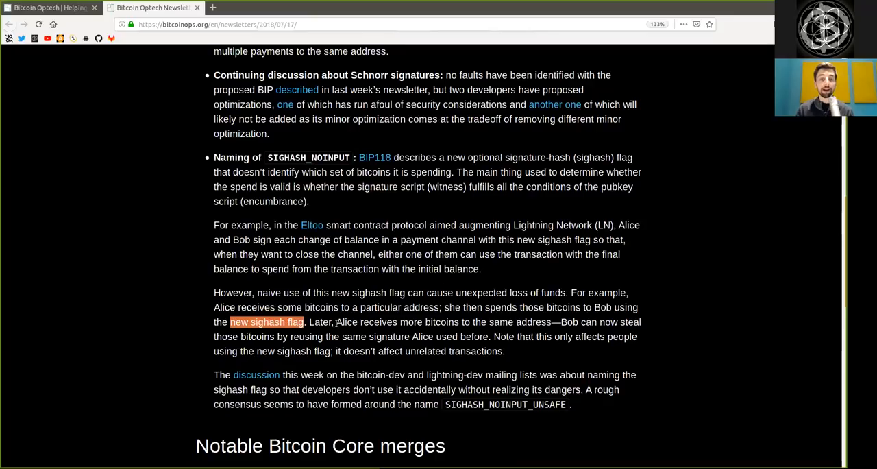
double_click(378, 322)
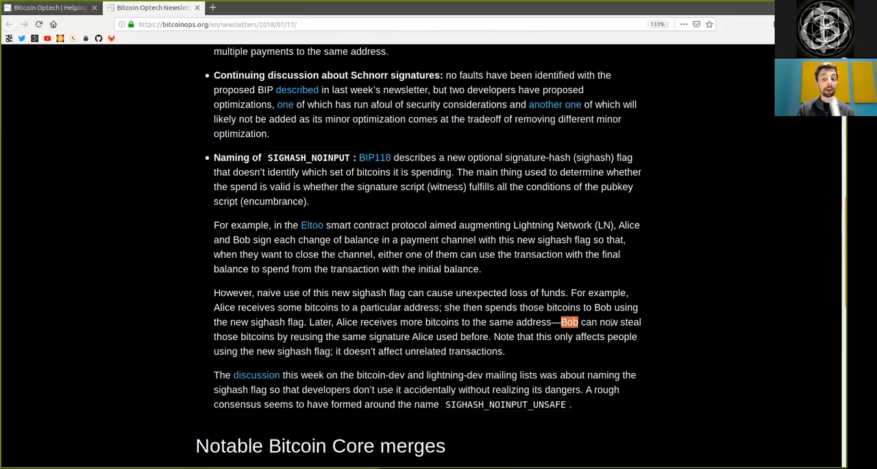
drag(562, 322, 238, 337)
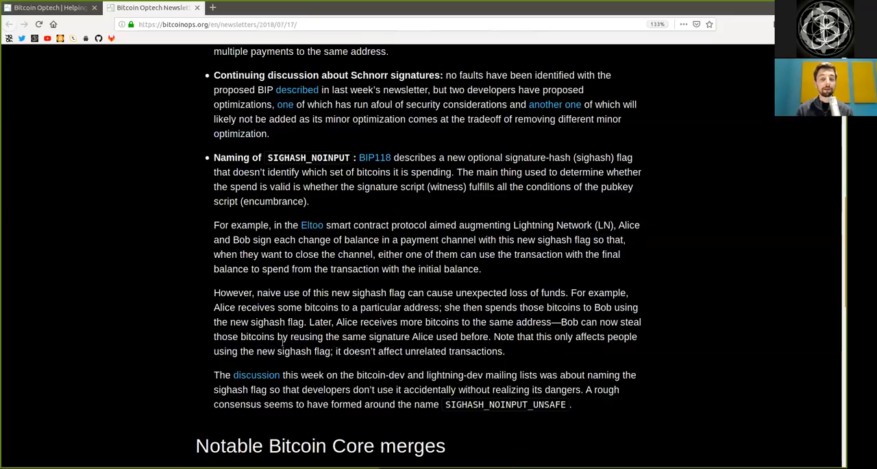
Finish with the proposed name SIGHASH_NOINPUT_UNSAFE highlighted and scroll to Notable Bitcoin Core merges
double_click(225, 351)
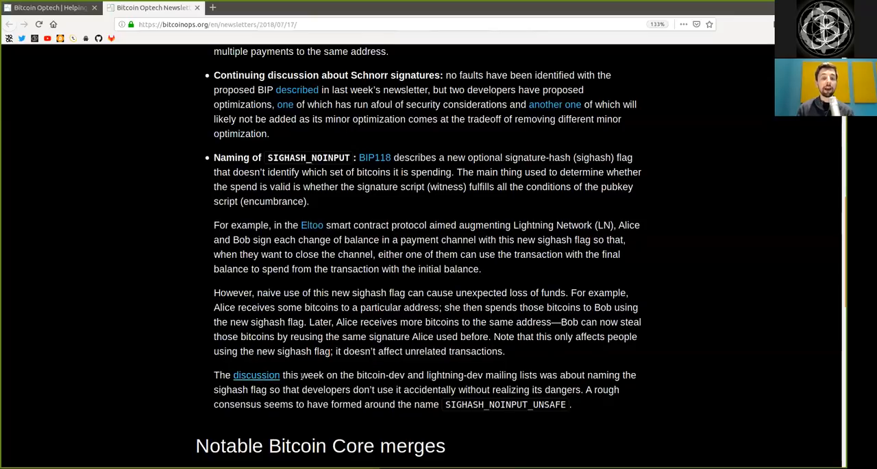
double_click(381, 375)
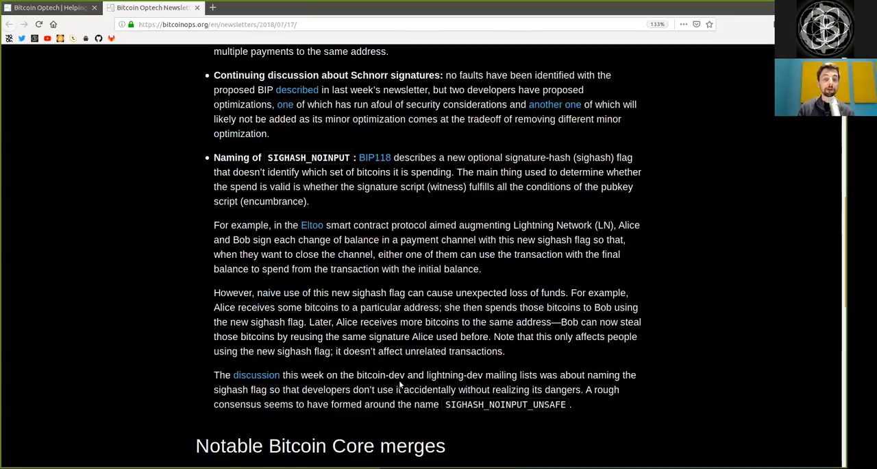
double_click(430, 390)
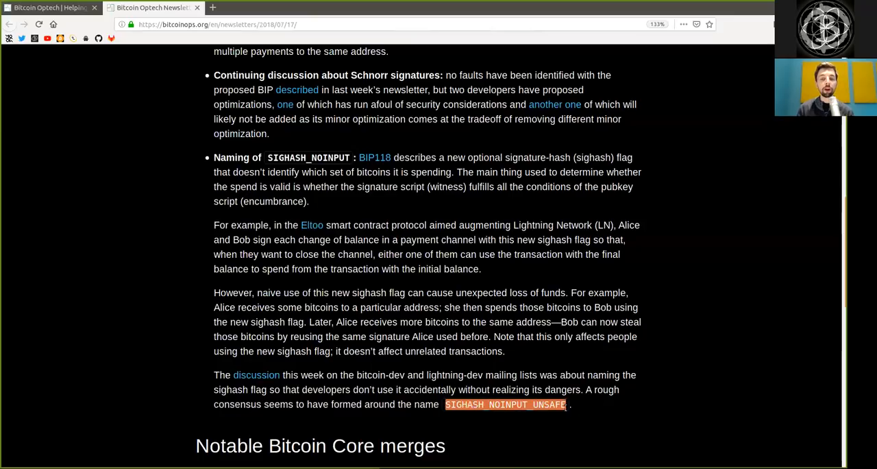
mouse_move(748, 294)
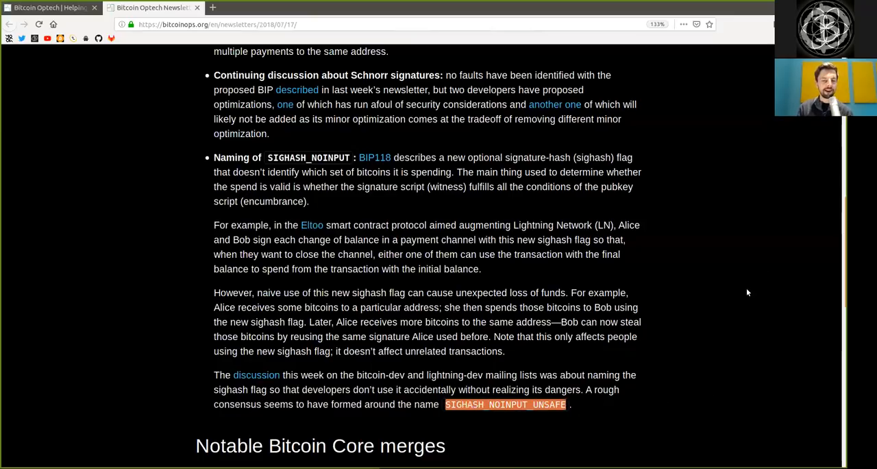
scroll(down, 3)
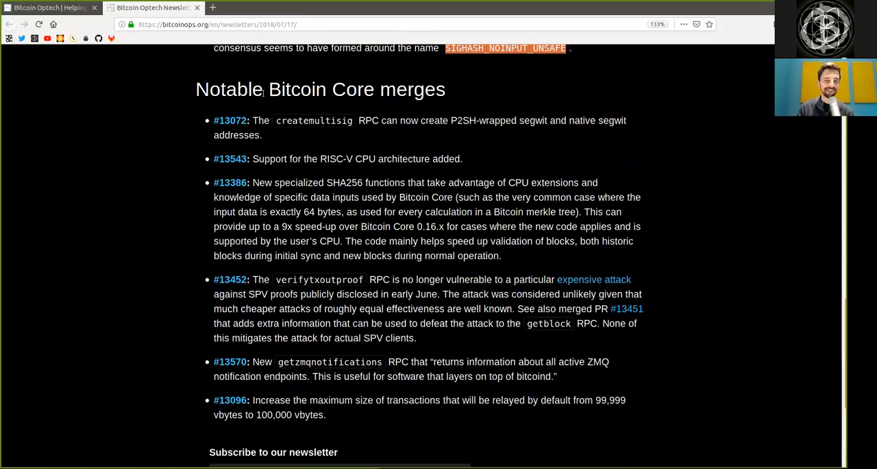
double_click(229, 89)
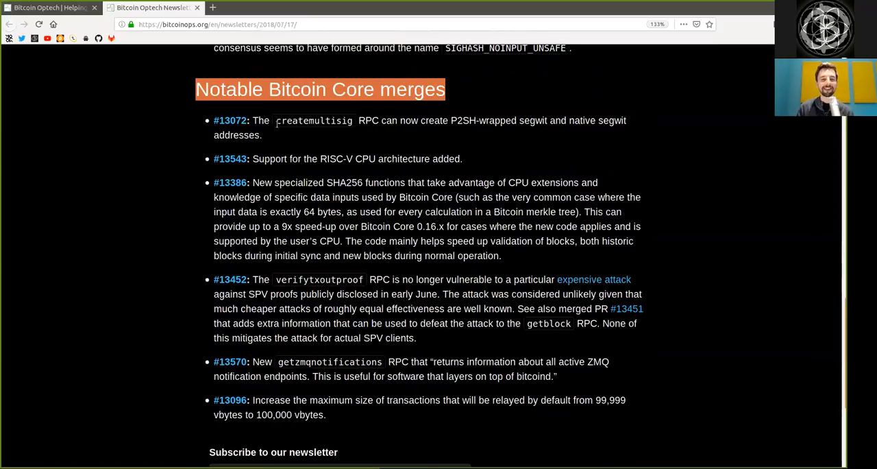
double_click(260, 121)
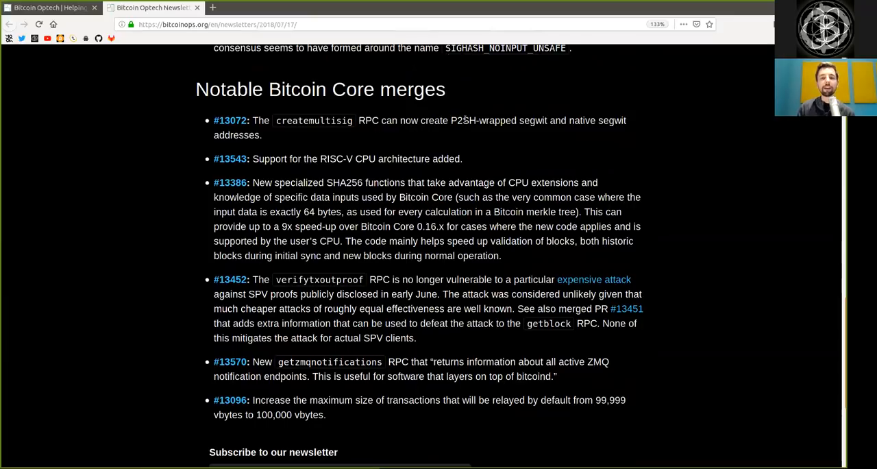
mouse_move(559, 118)
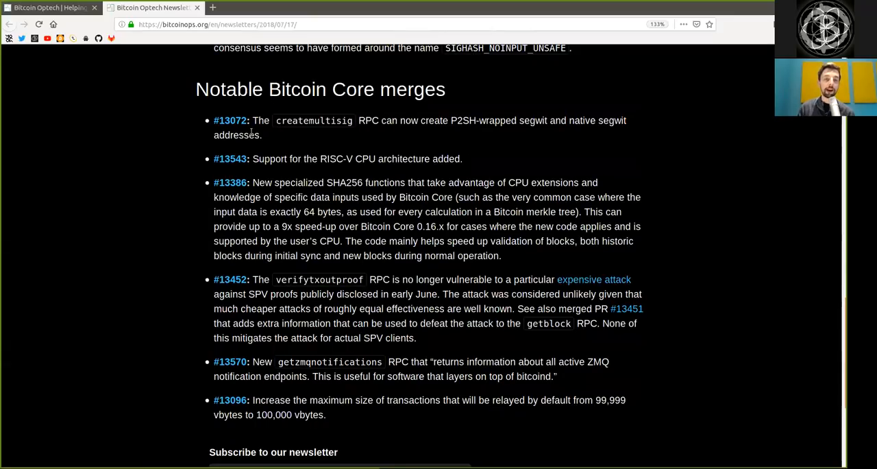
double_click(235, 134)
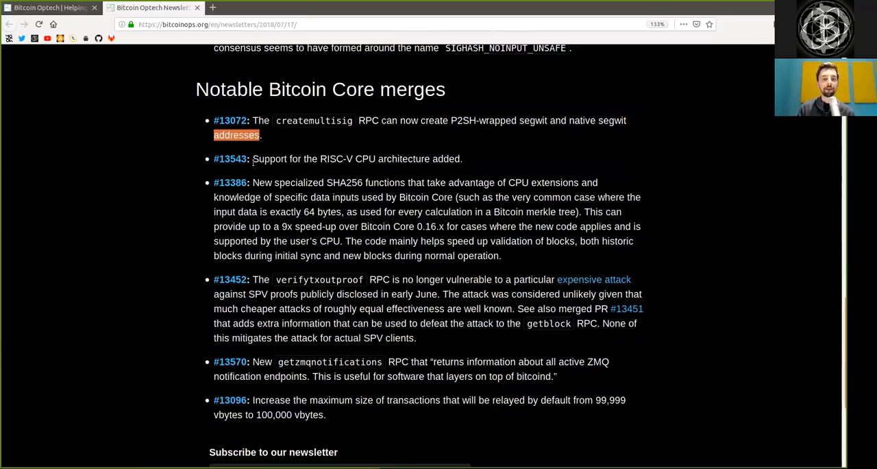
double_click(269, 159)
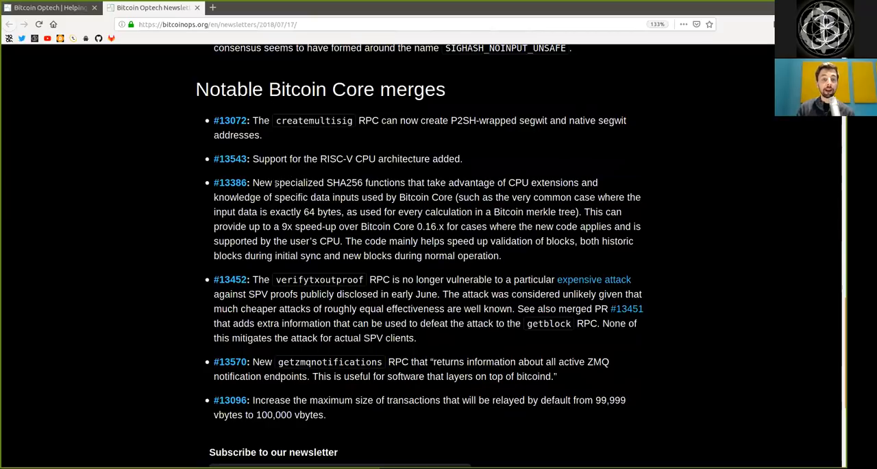
double_click(345, 182)
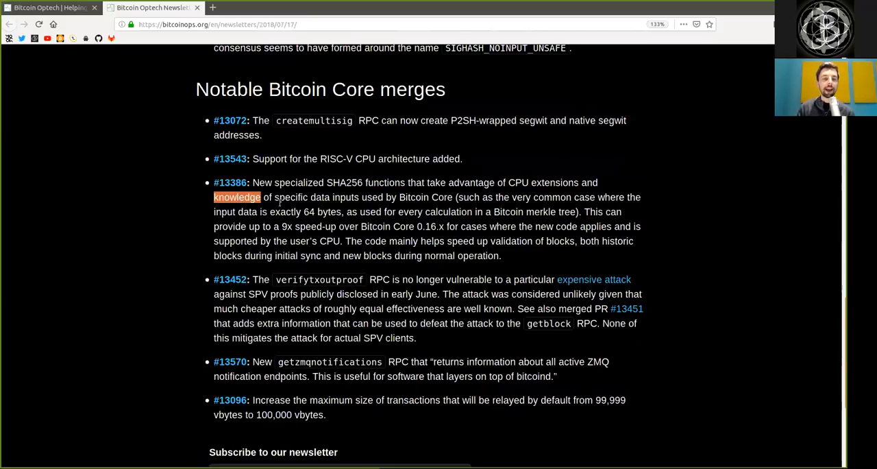
double_click(318, 197)
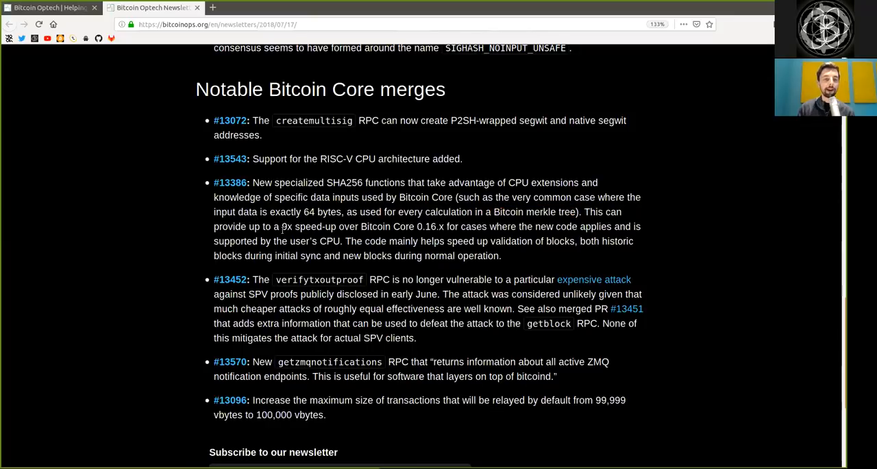
double_click(308, 228)
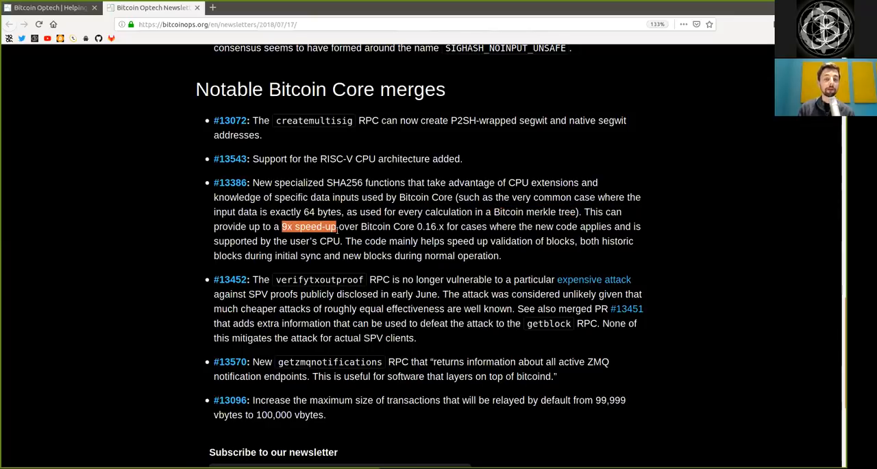
drag(337, 226, 418, 241)
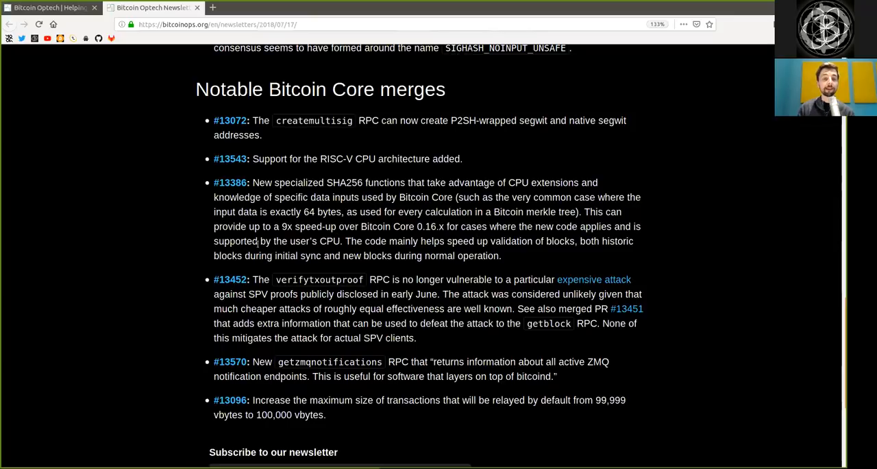
double_click(313, 241)
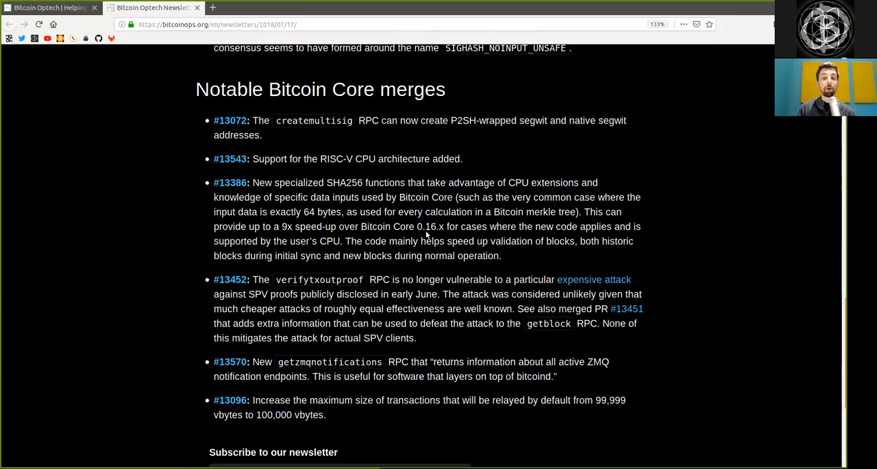
drag(446, 241, 502, 255)
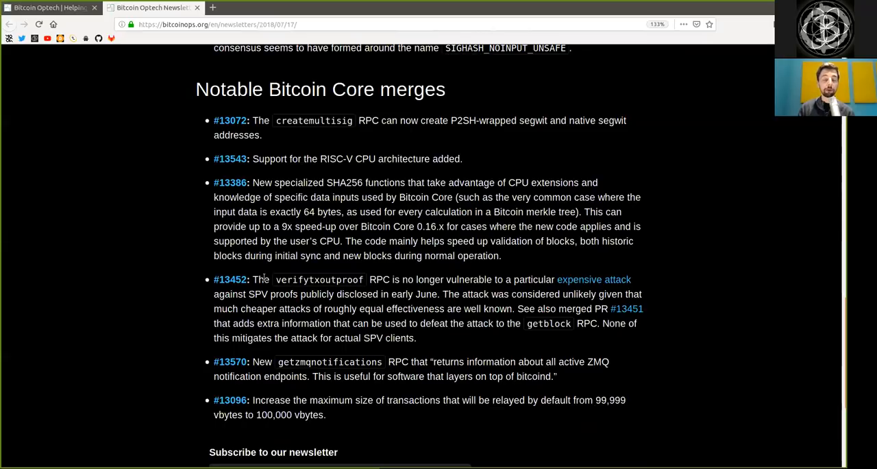
double_click(319, 280)
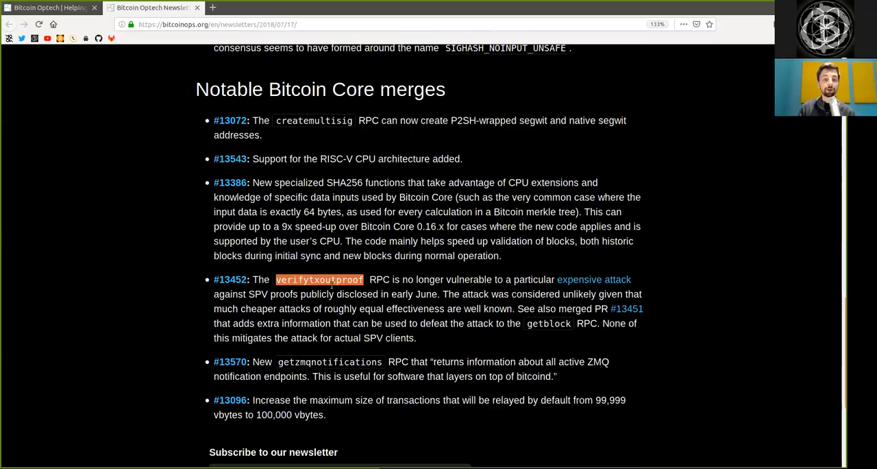
mouse_move(397, 288)
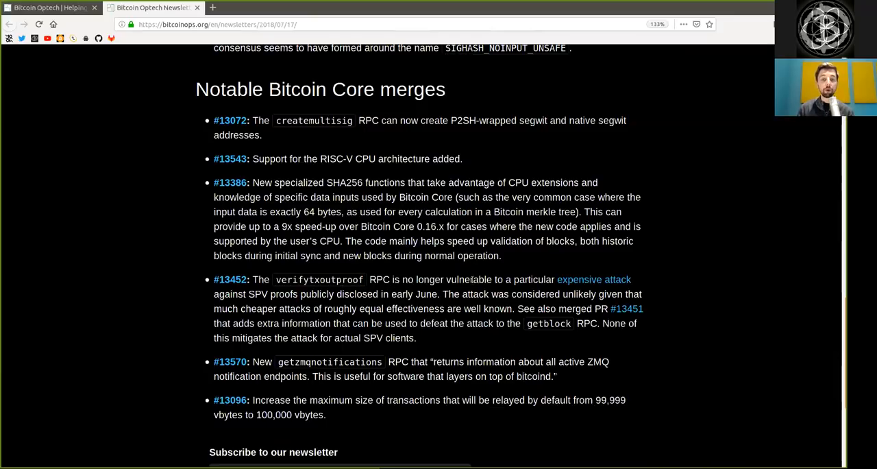
double_click(534, 279)
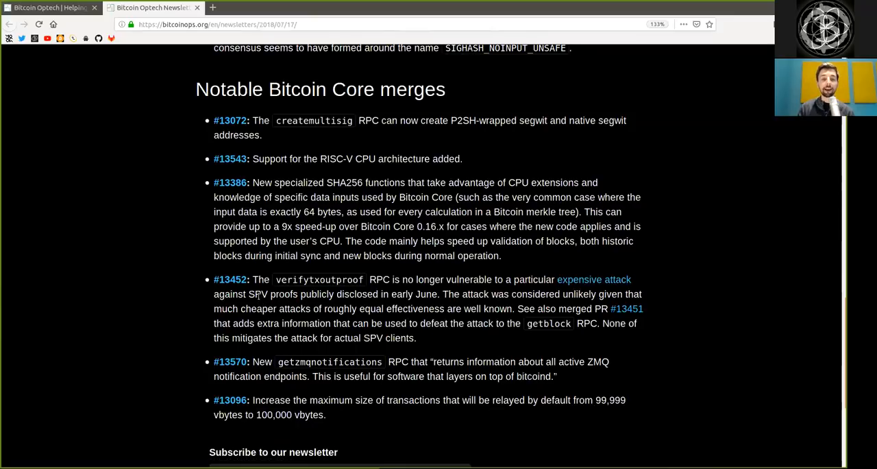
double_click(283, 293)
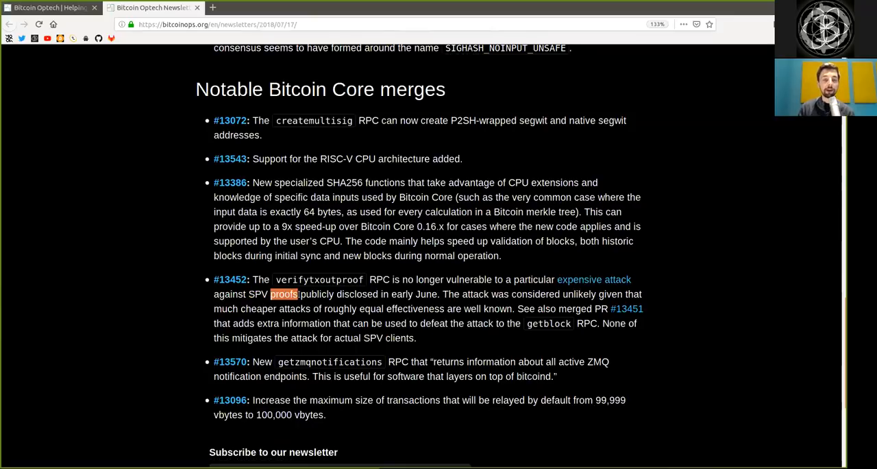
double_click(356, 293)
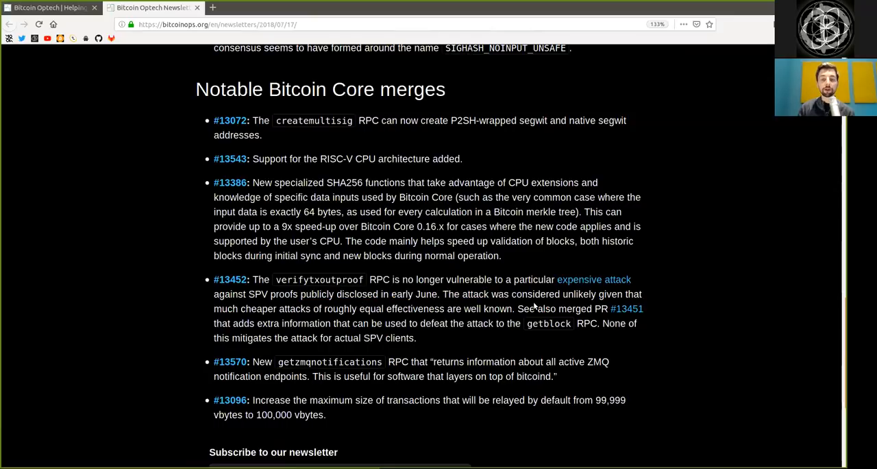
drag(493, 294, 595, 293)
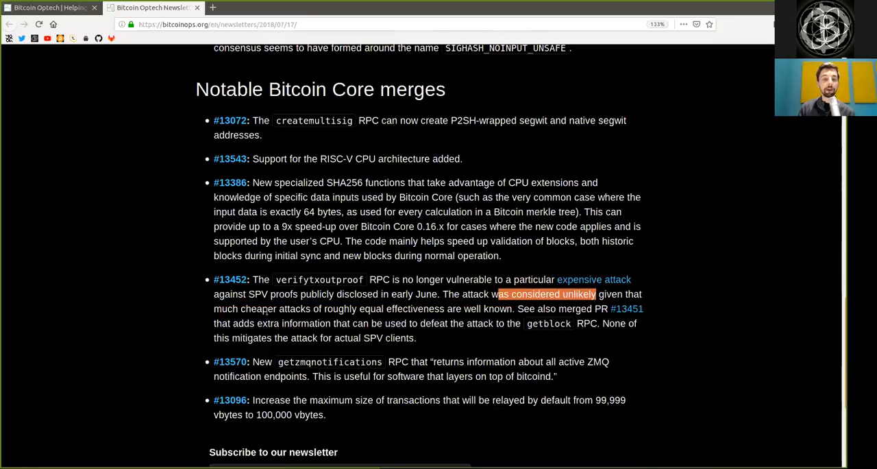
double_click(340, 308)
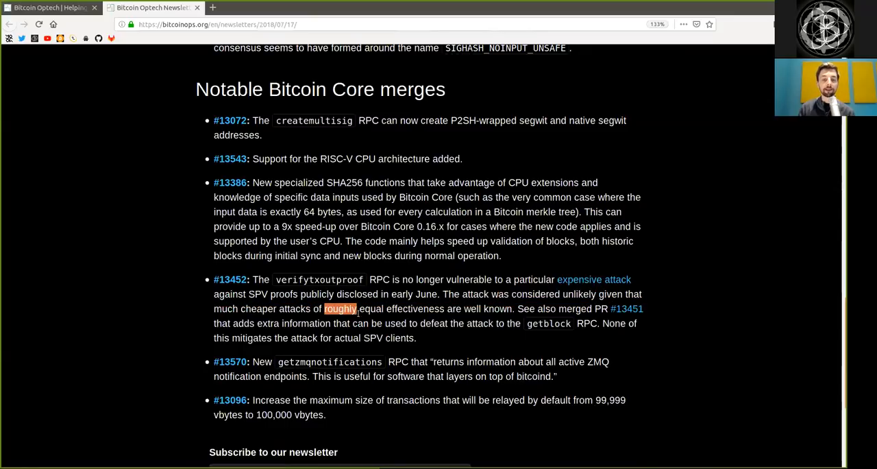
drag(325, 308, 444, 309)
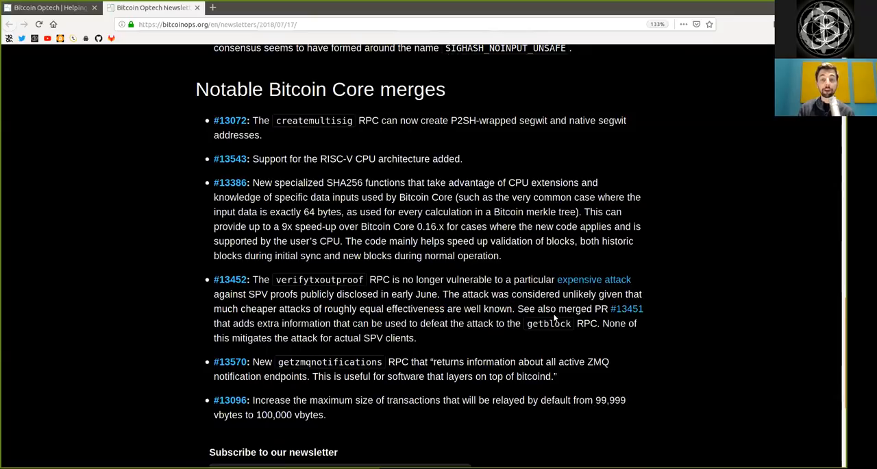
drag(538, 308, 605, 308)
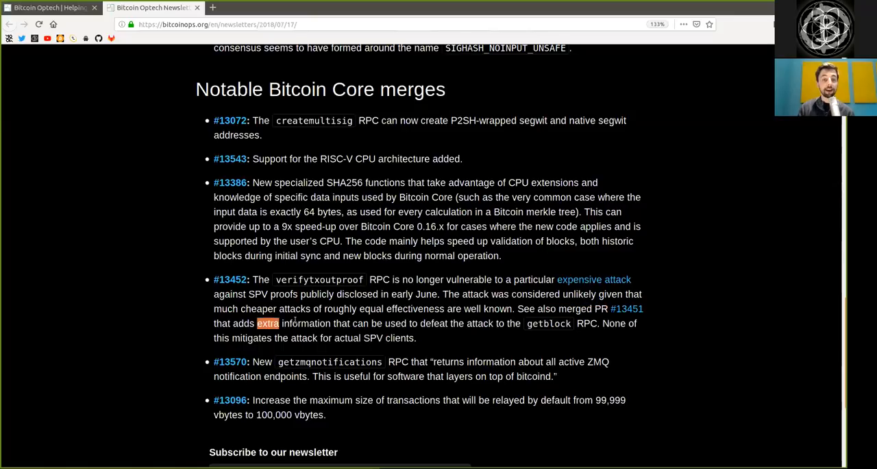
drag(268, 323, 328, 324)
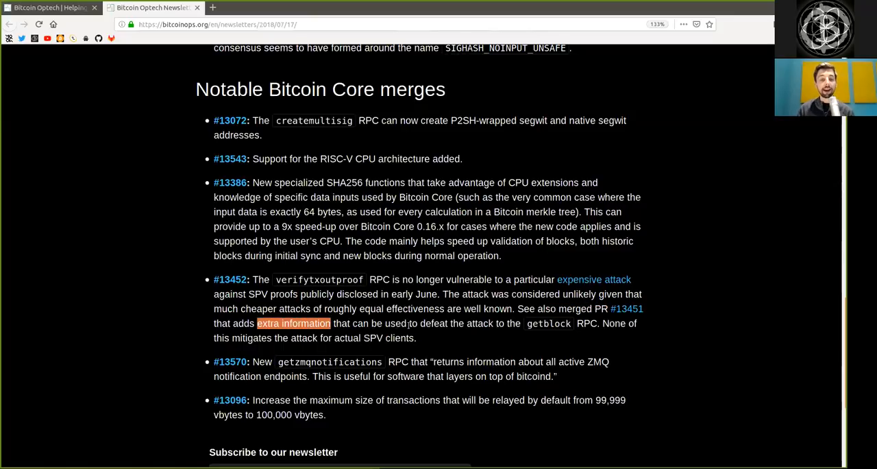
mouse_move(527, 335)
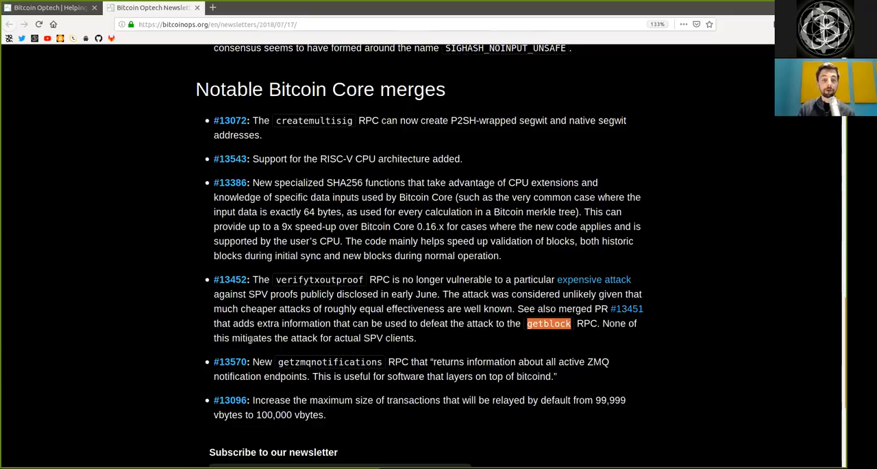
double_click(251, 337)
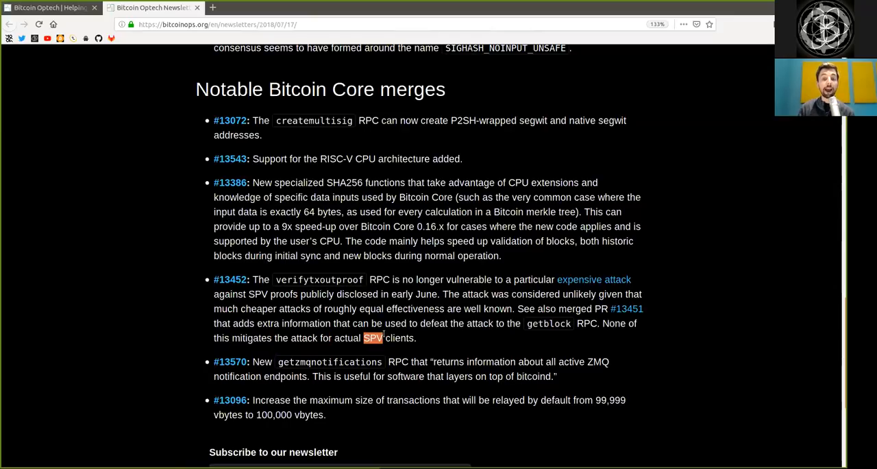
drag(365, 337, 414, 337)
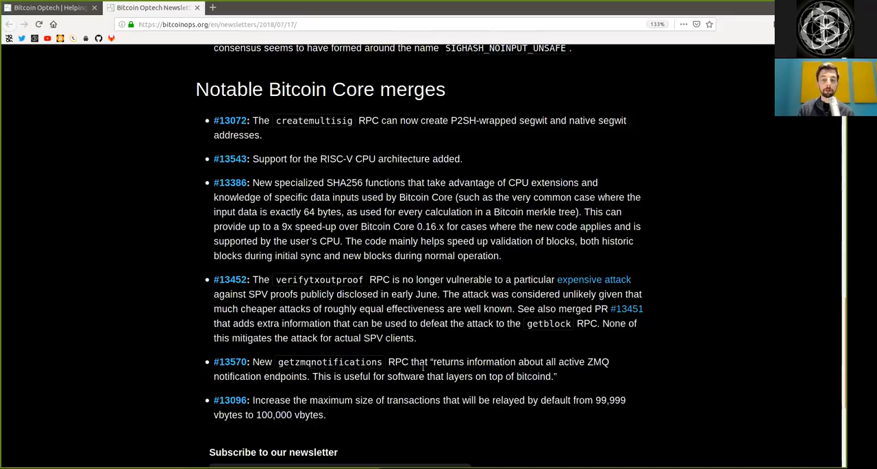
drag(434, 361, 515, 362)
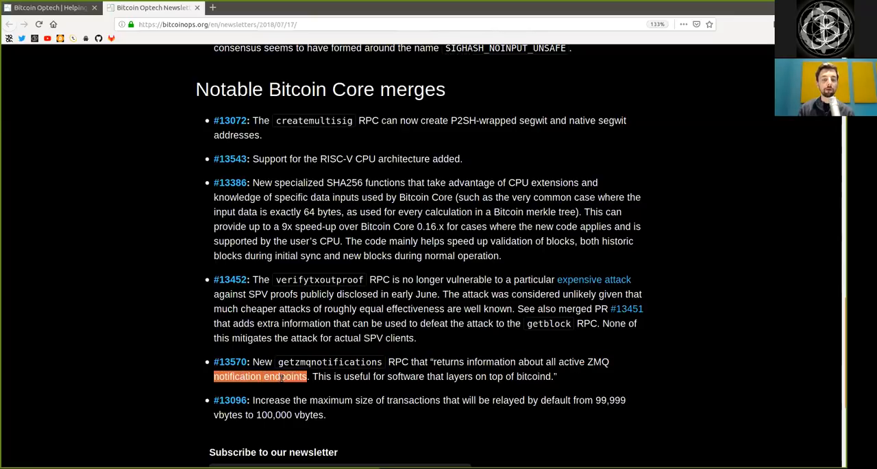
double_click(357, 375)
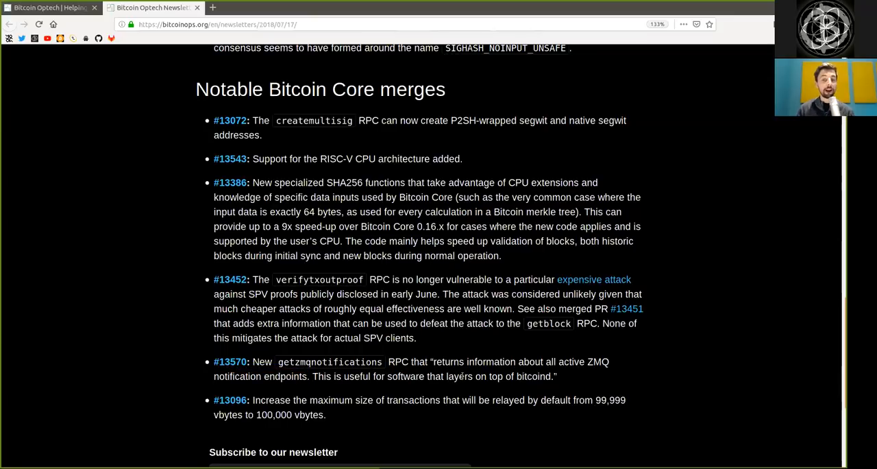
double_click(518, 376)
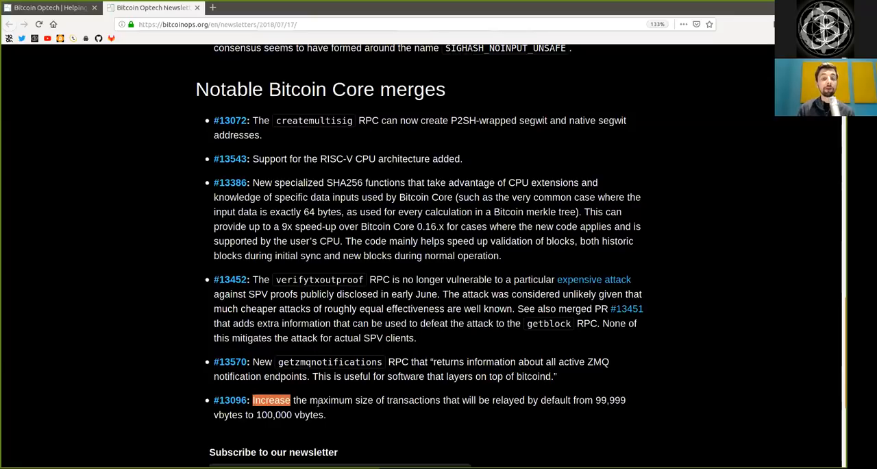
double_click(413, 400)
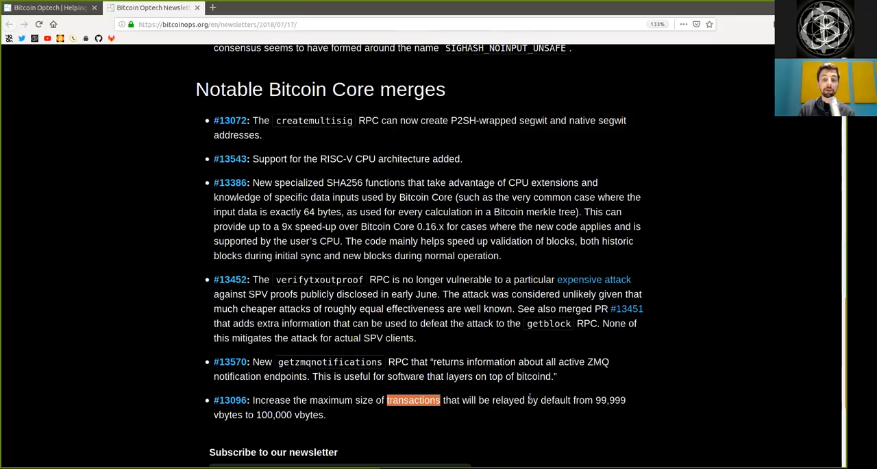
double_click(611, 400)
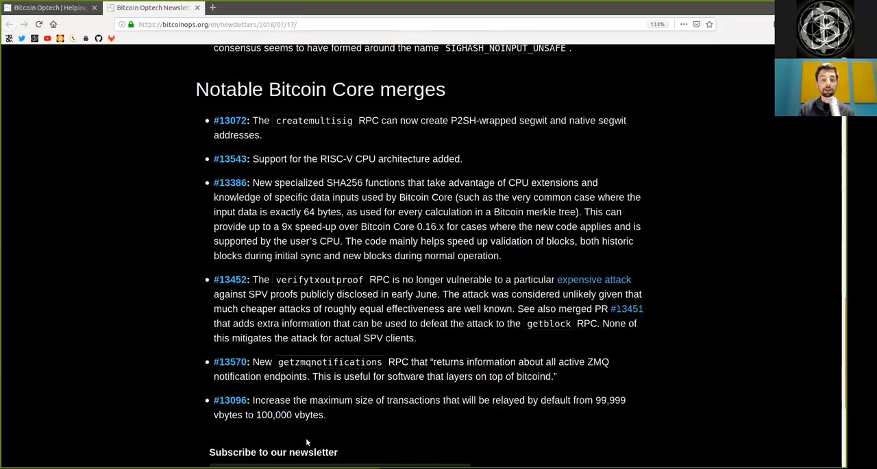
double_click(273, 414)
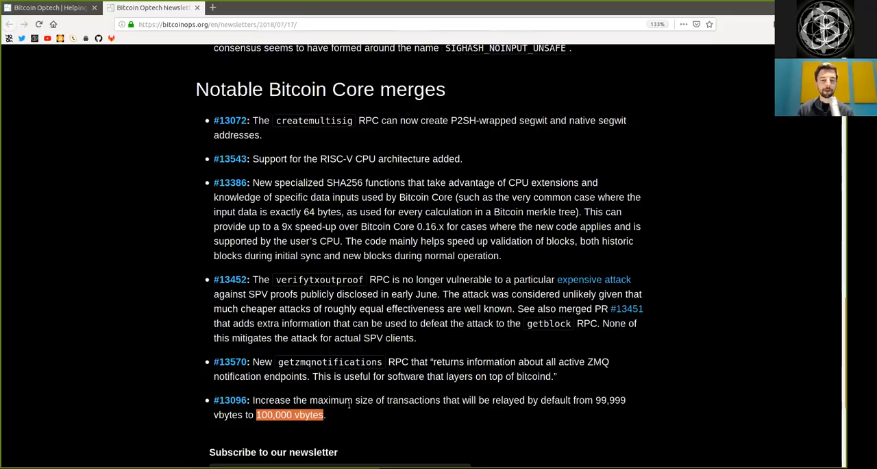
scroll(down, 3)
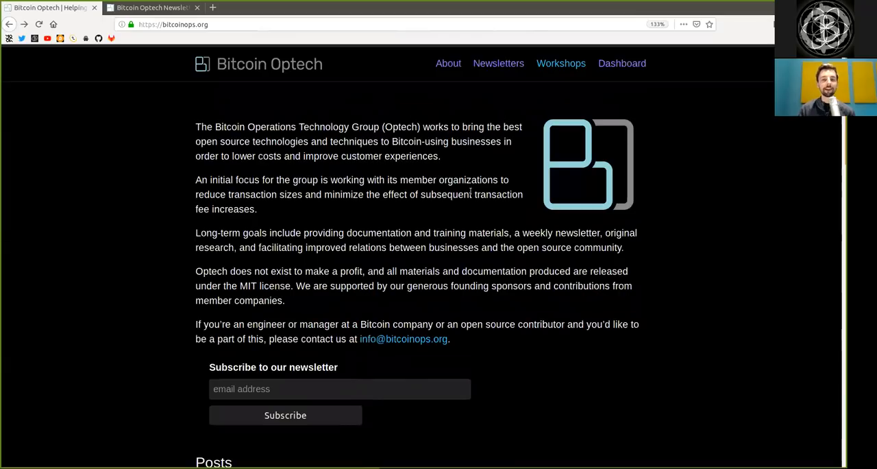
mouse_move(426, 109)
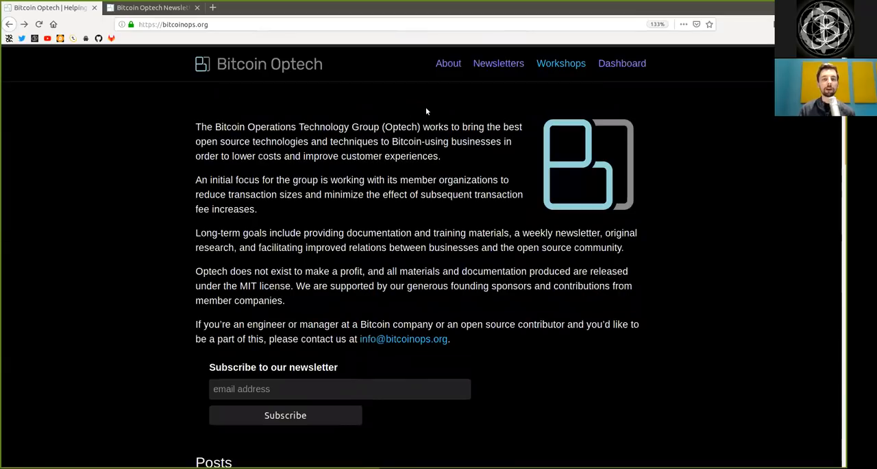